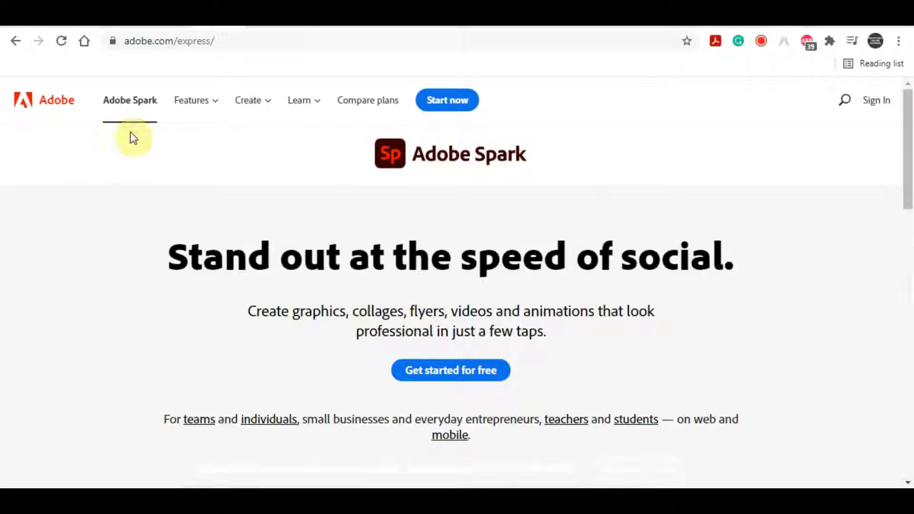
pyautogui.moveTo(142, 243)
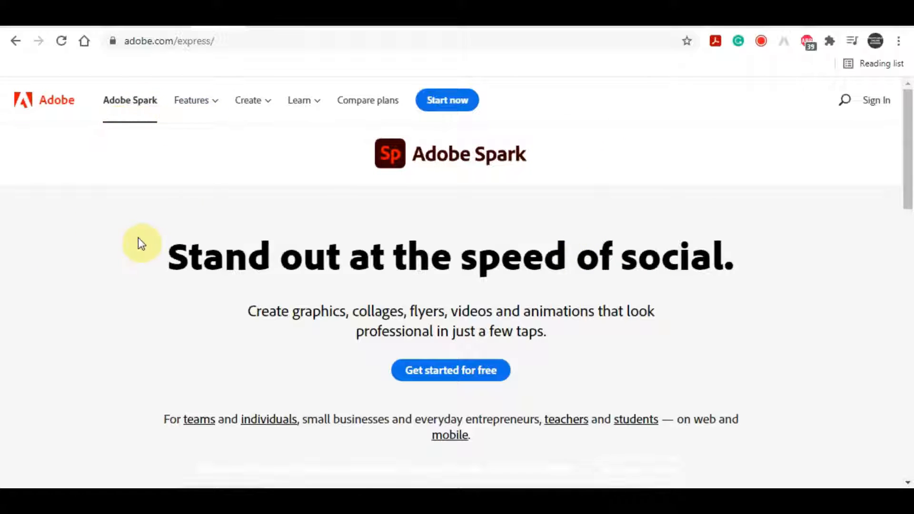
pyautogui.moveTo(132, 246)
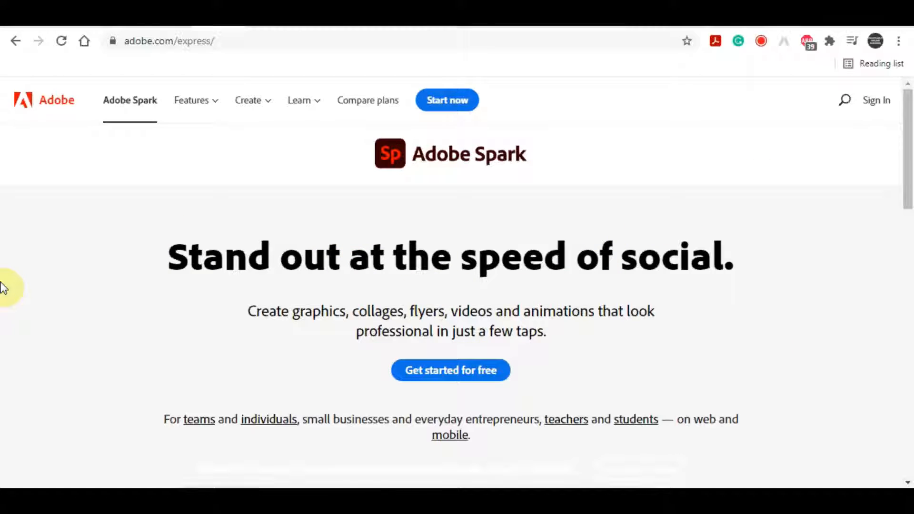
pyautogui.moveTo(238, 222)
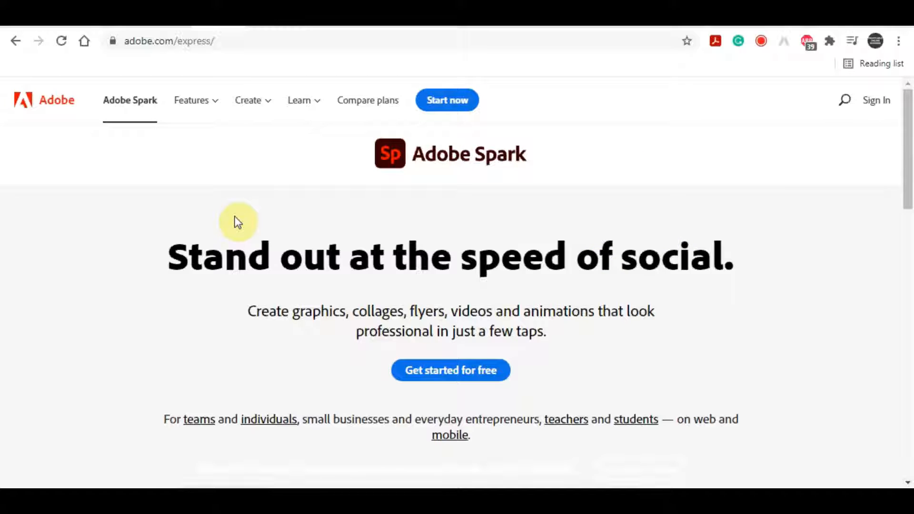
pyautogui.moveTo(336, 224)
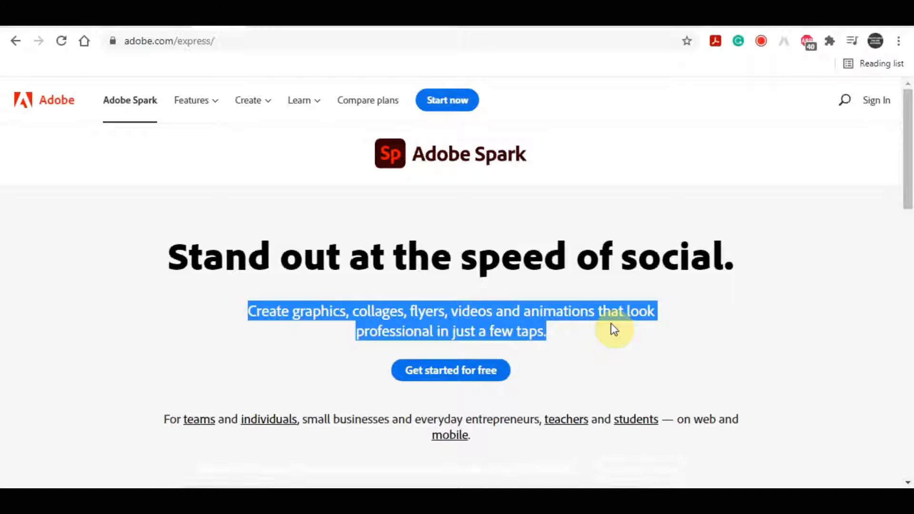
pyautogui.moveTo(501, 155)
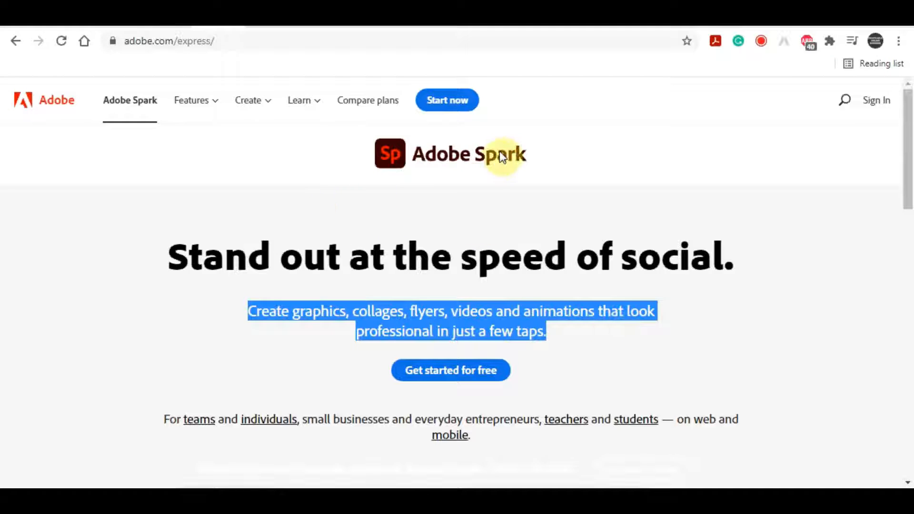
pyautogui.moveTo(581, 278)
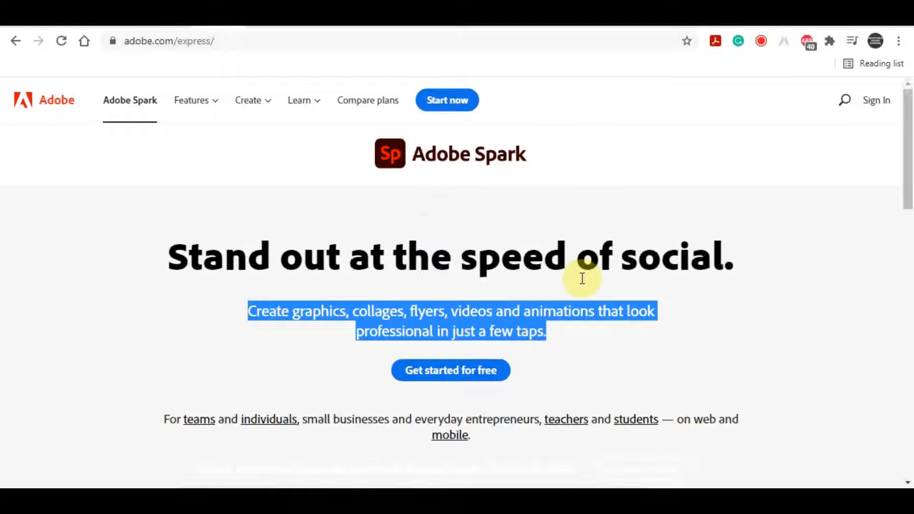
pyautogui.moveTo(253, 81)
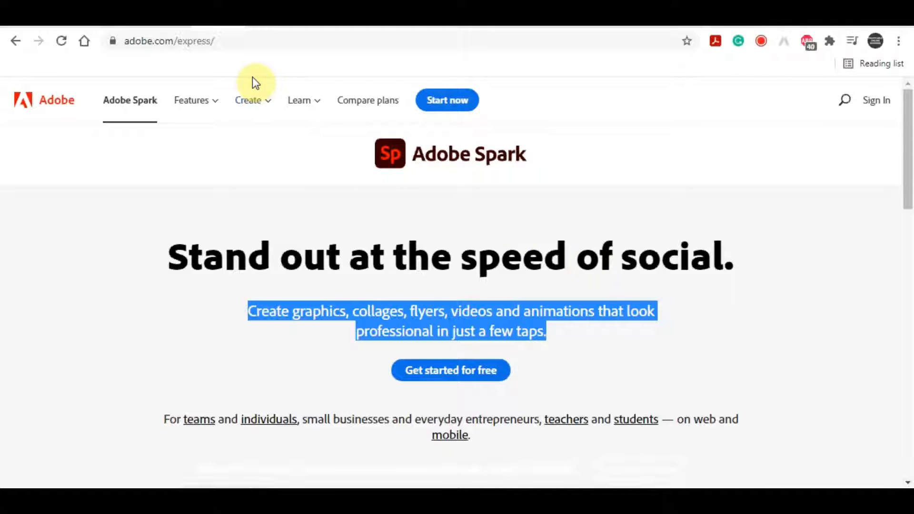
pyautogui.moveTo(228, 213)
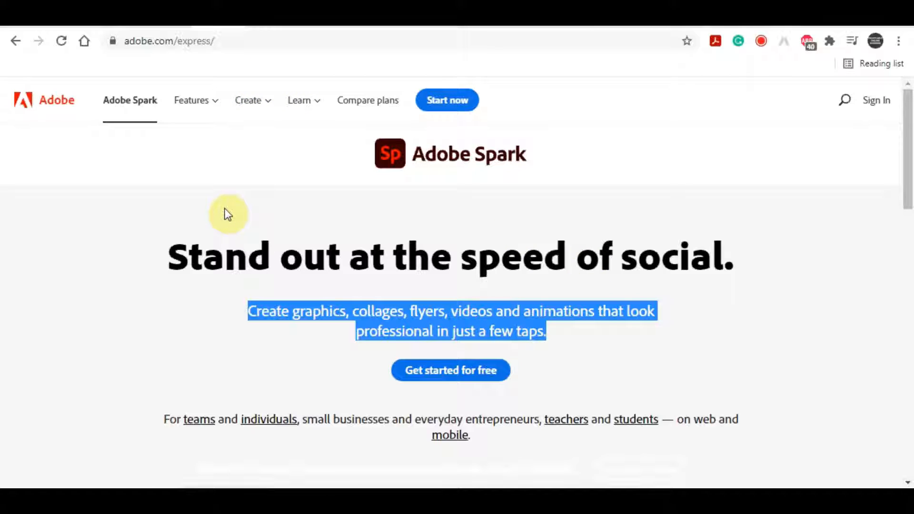
pyautogui.moveTo(255, 207)
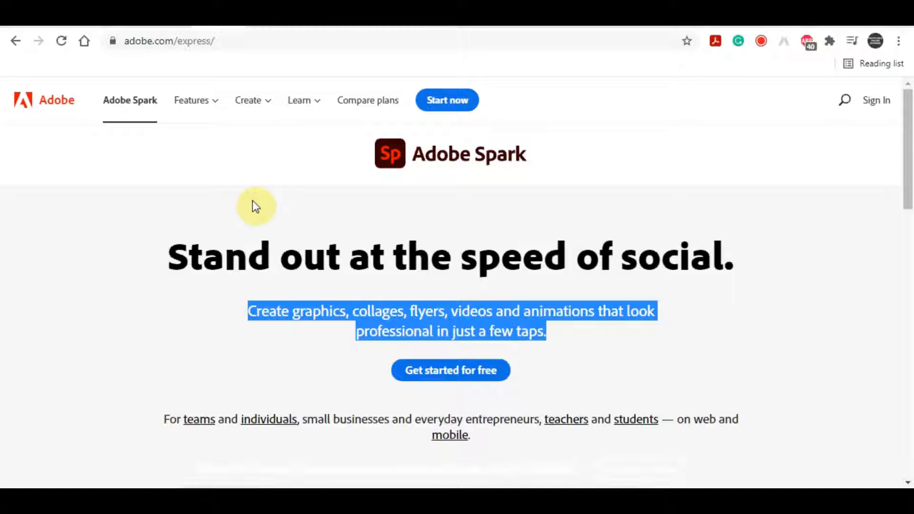
# Step: Scroll the Spark homepage and highlight the tagline about creating graphics and flyers
pyautogui.scroll(-3)
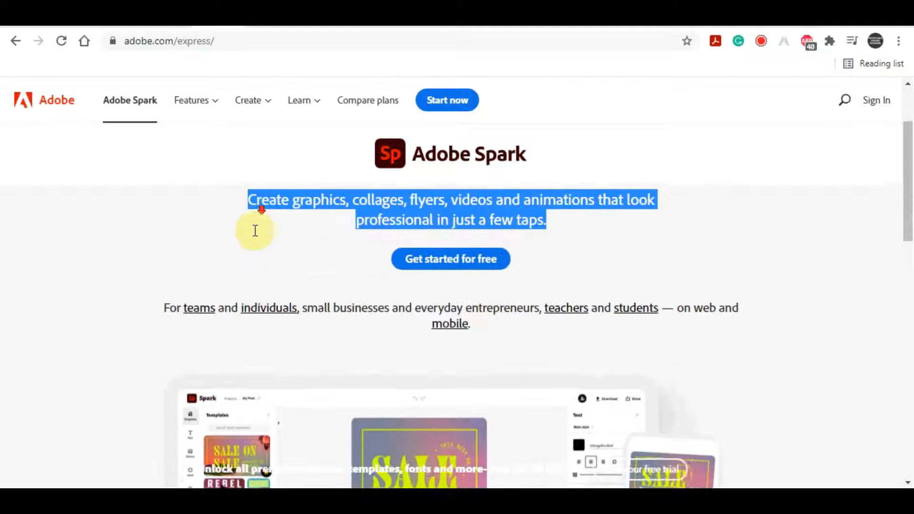
pyautogui.scroll(-3)
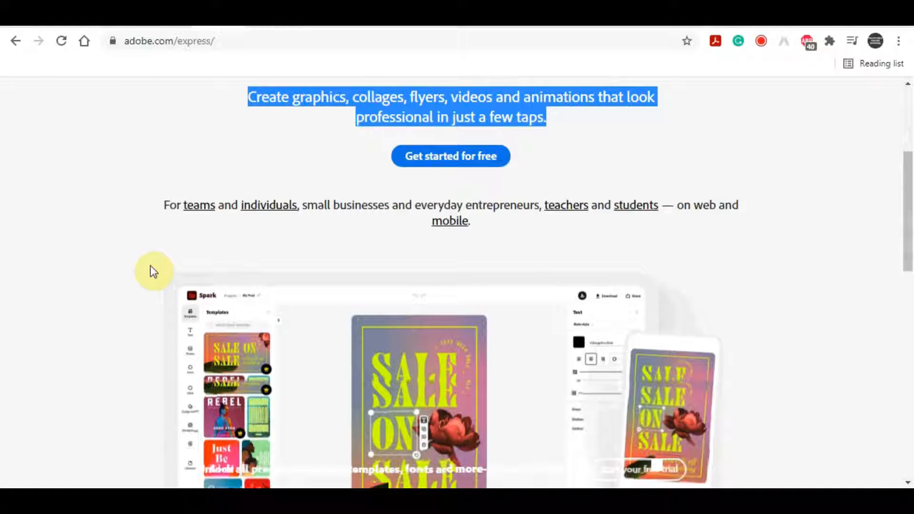
pyautogui.scroll(-3)
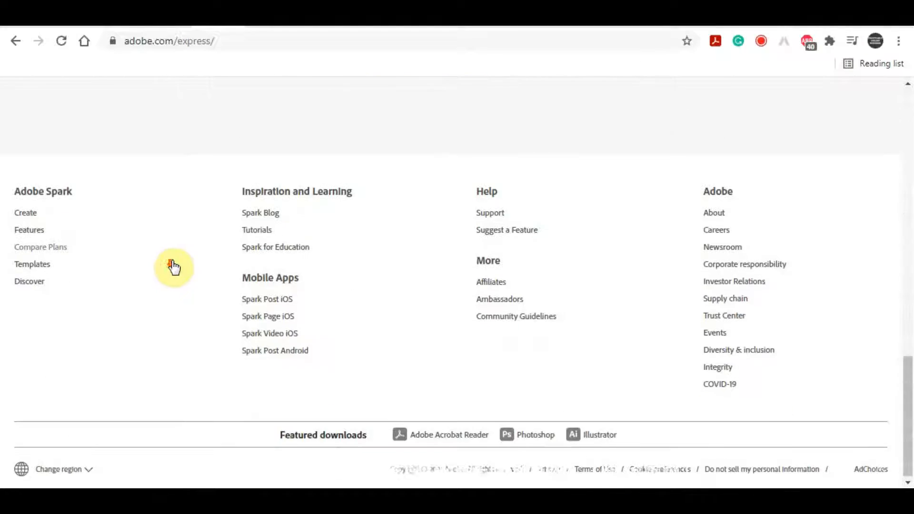
pyautogui.scroll(3)
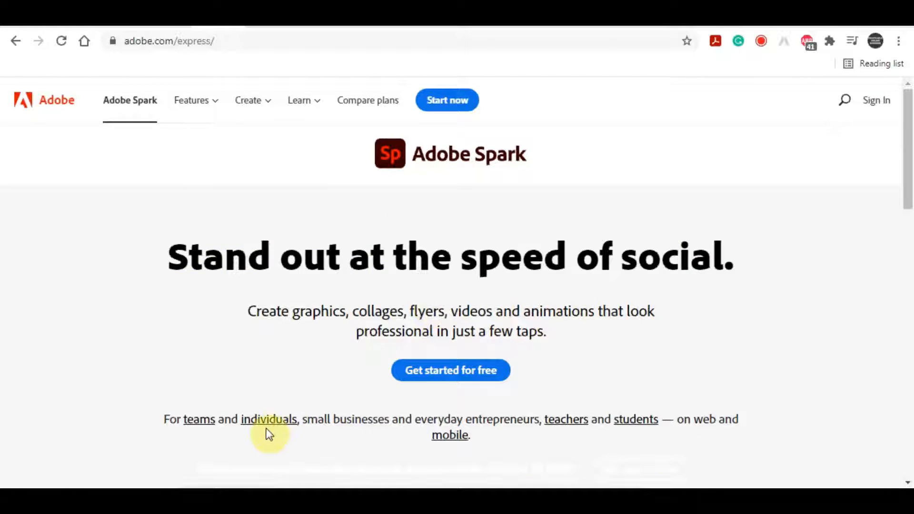
pyautogui.moveTo(460, 426)
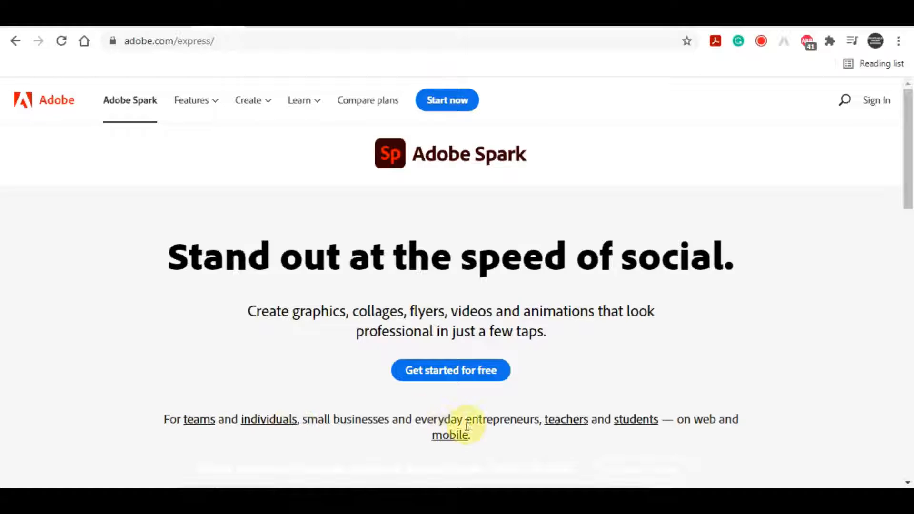
pyautogui.moveTo(714, 419)
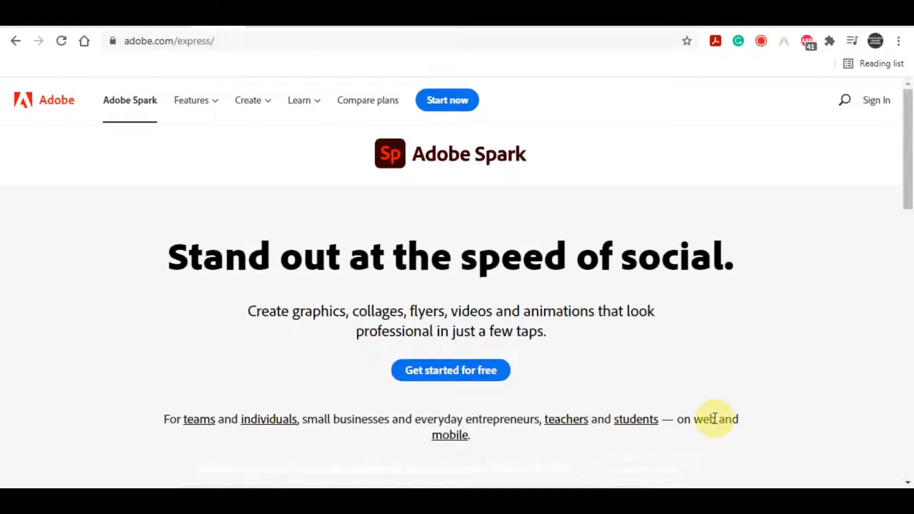
pyautogui.moveTo(394, 310)
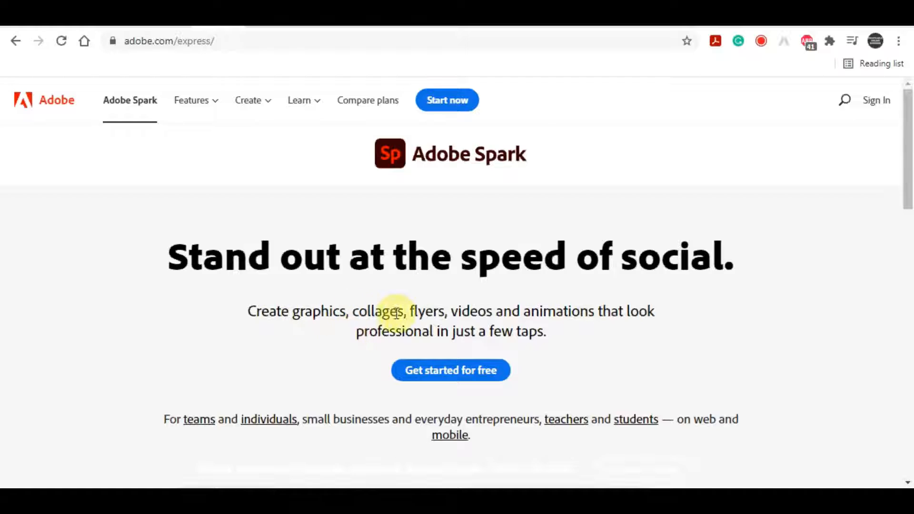
pyautogui.moveTo(247, 311); pyautogui.dragTo(431, 311)
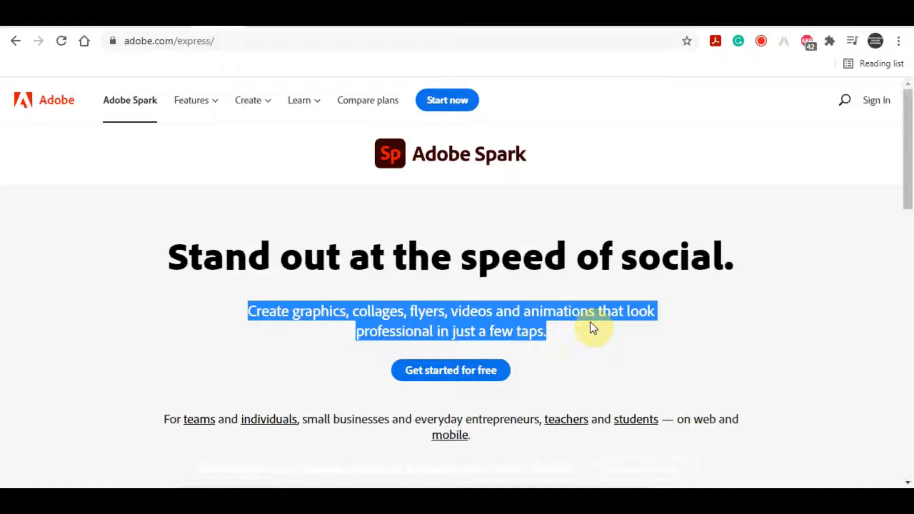
# Step: Glance through the creation options list, then open the Welcome to Adobe Spark sign-in page
pyautogui.click(248, 99)
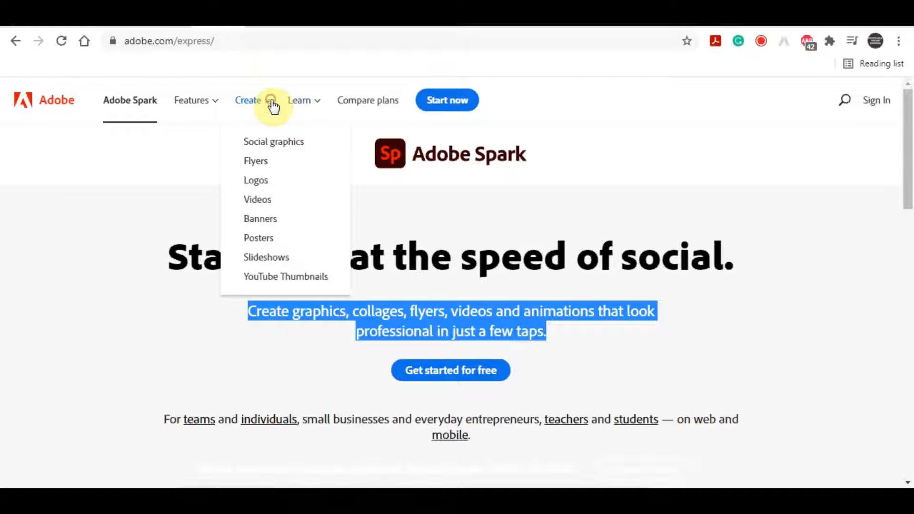
pyautogui.moveTo(306, 289)
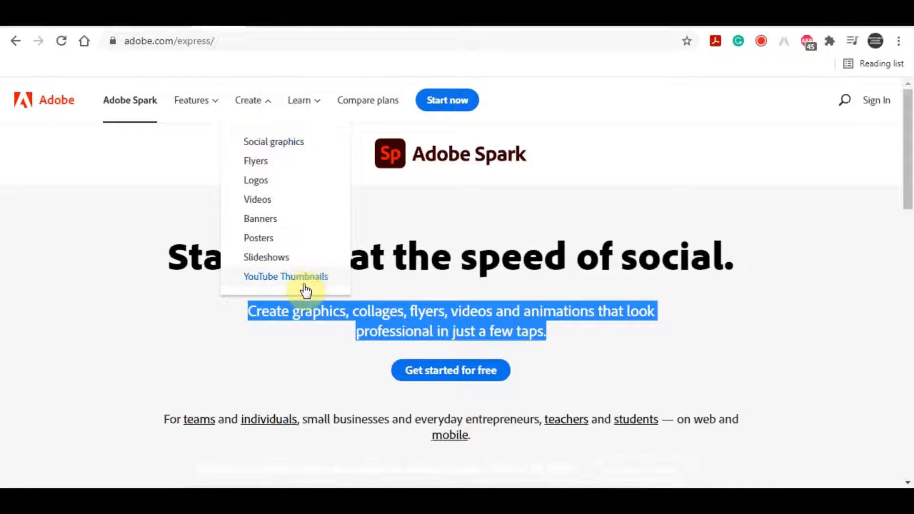
pyautogui.moveTo(300, 298)
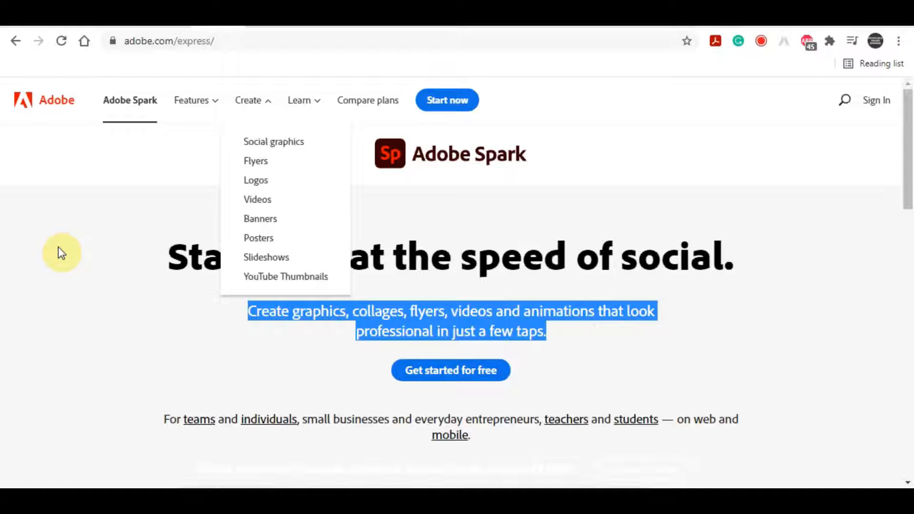
pyautogui.click(601, 284)
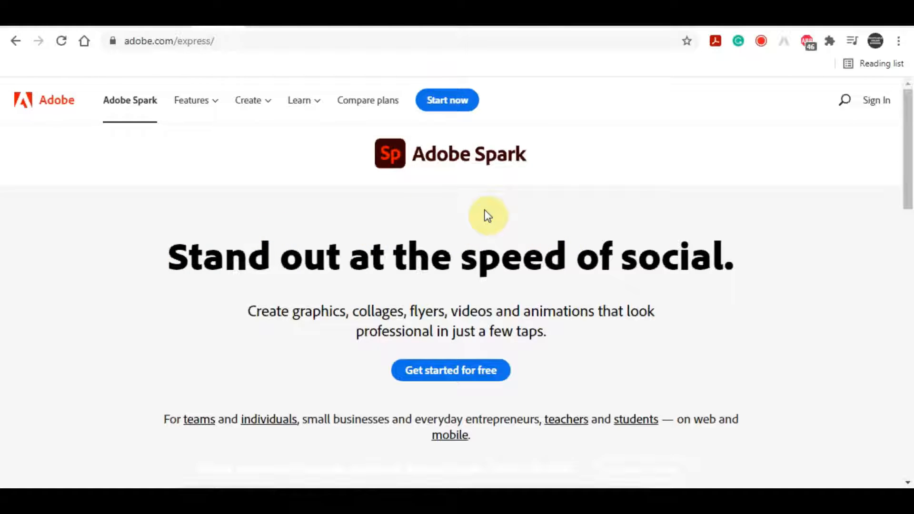
pyautogui.scroll(-3)
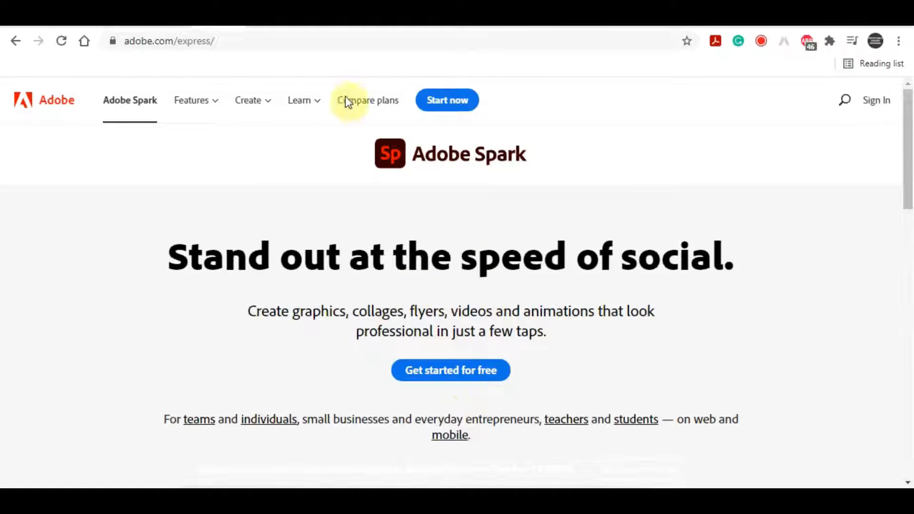
pyautogui.click(447, 100)
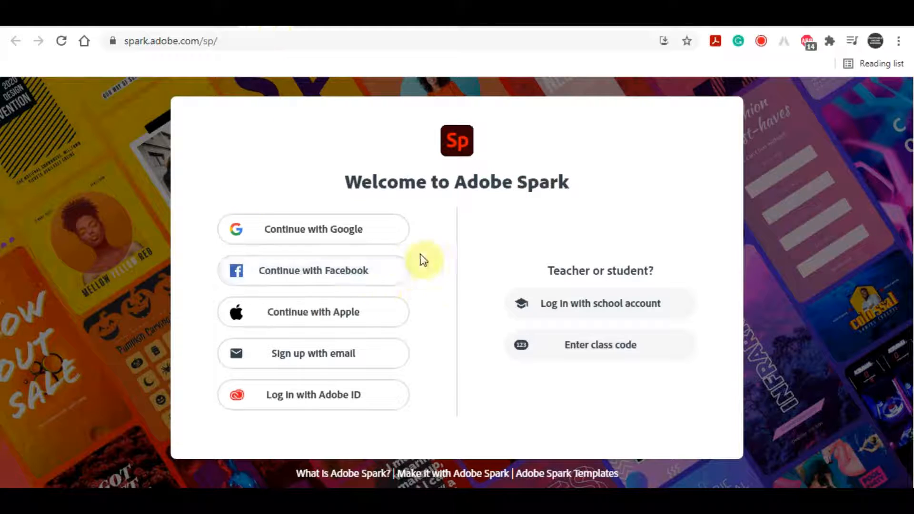
pyautogui.moveTo(376, 247)
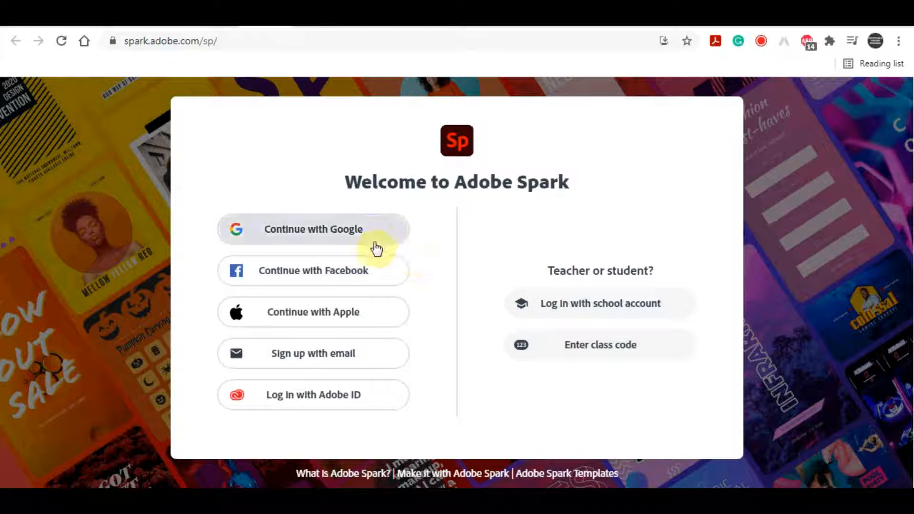
pyautogui.moveTo(384, 322)
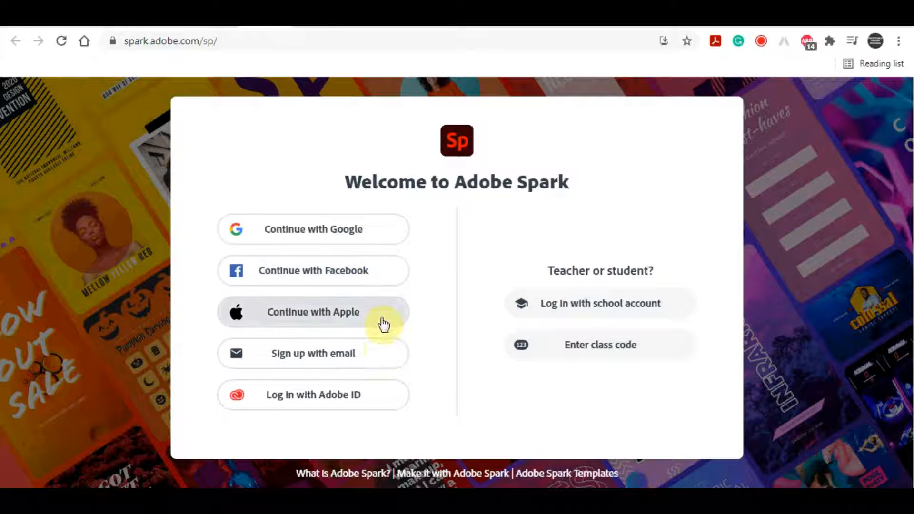
pyautogui.moveTo(398, 415)
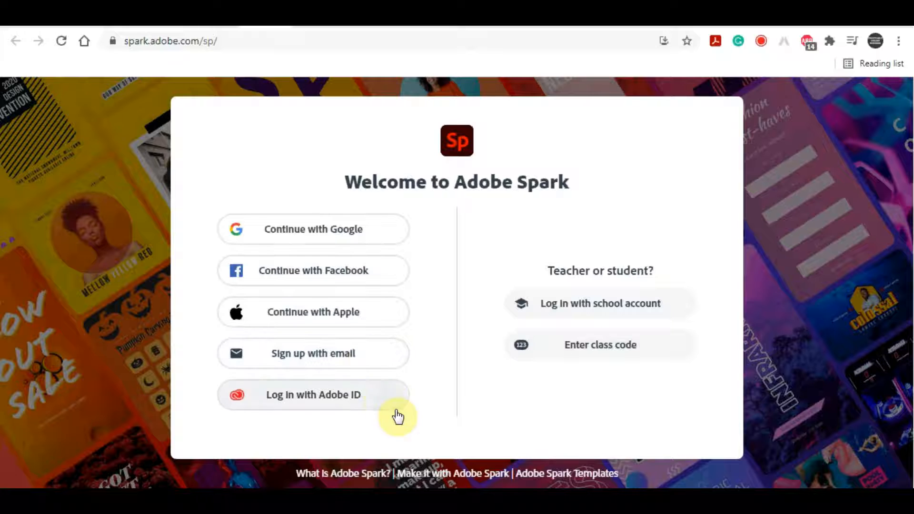
pyautogui.moveTo(437, 228)
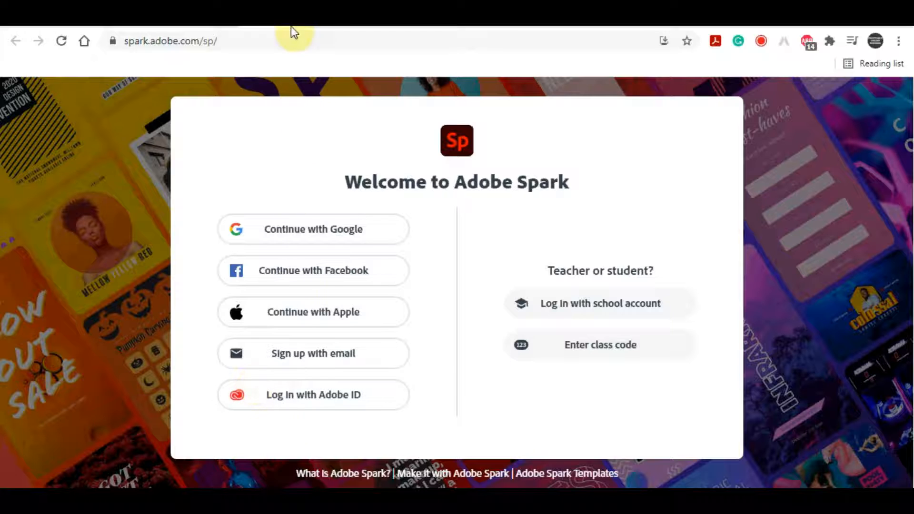
pyautogui.moveTo(270, 90)
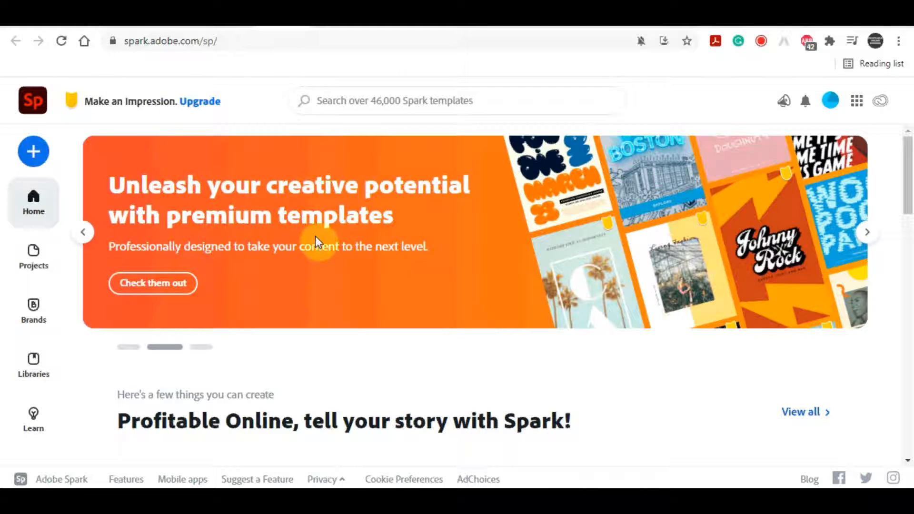
pyautogui.scroll(-3)
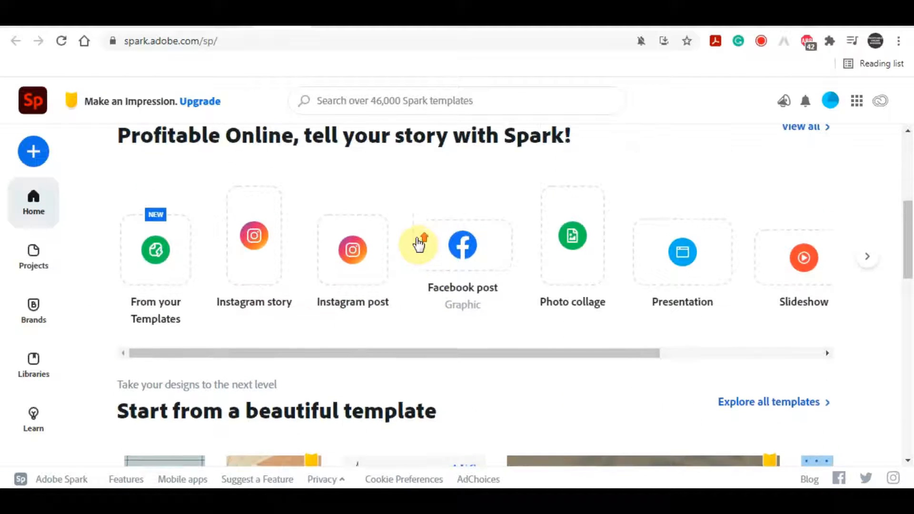
pyautogui.scroll(-3)
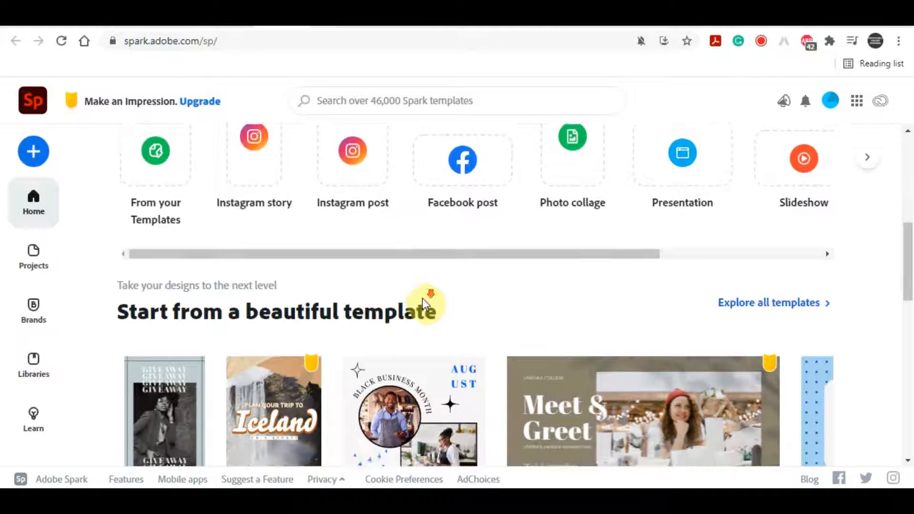
pyautogui.scroll(-3)
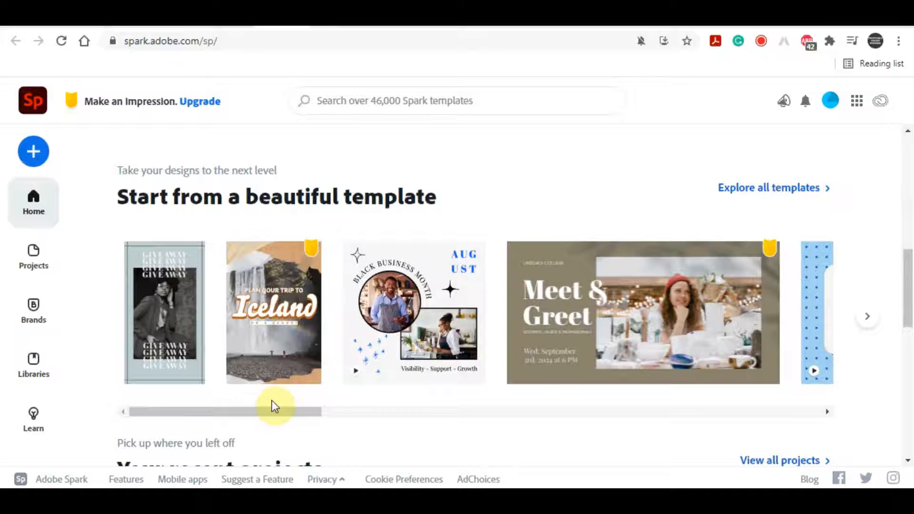
pyautogui.moveTo(274, 411); pyautogui.dragTo(434, 411)
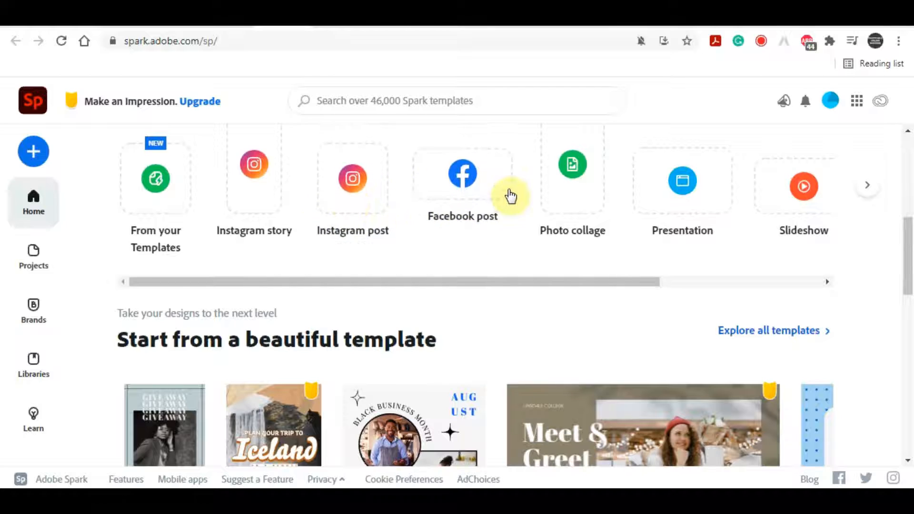
pyautogui.moveTo(501, 217)
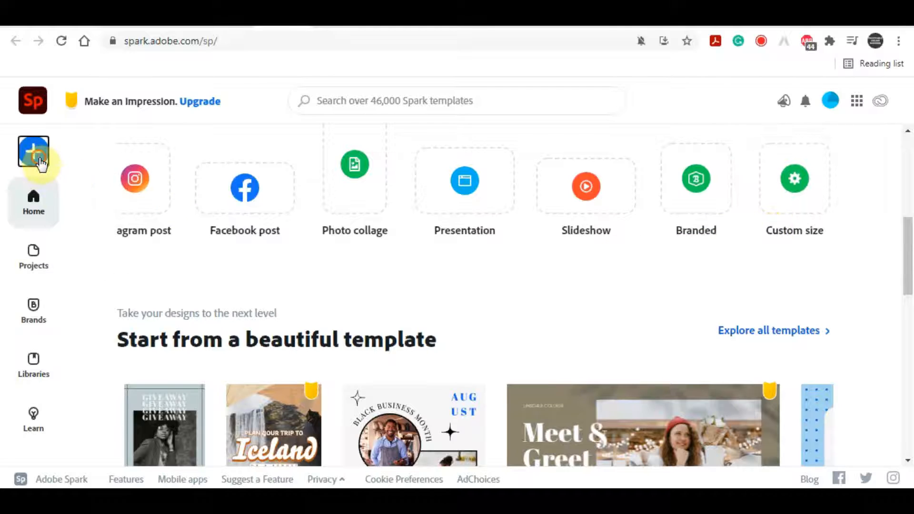
# Step: Start a new post from the create menu and browse the Flyer templates
pyautogui.click(33, 151)
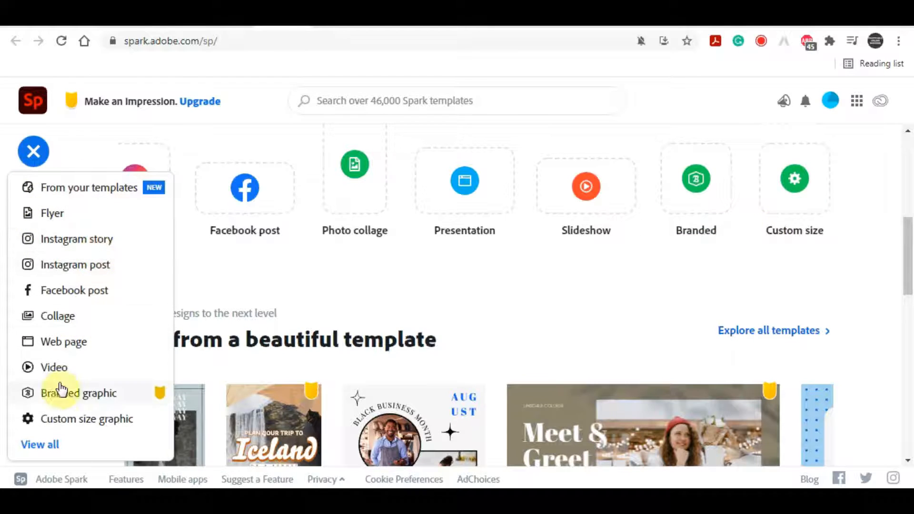
pyautogui.moveTo(52, 214)
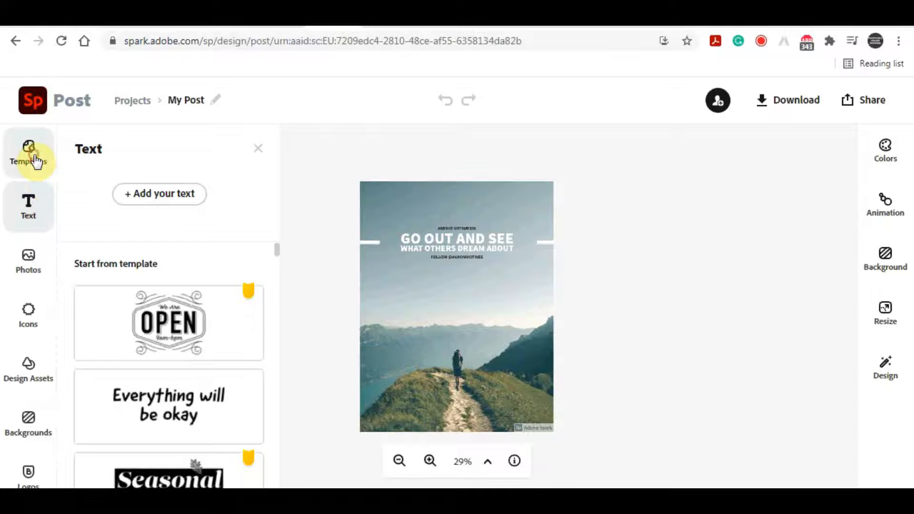
pyautogui.click(28, 153)
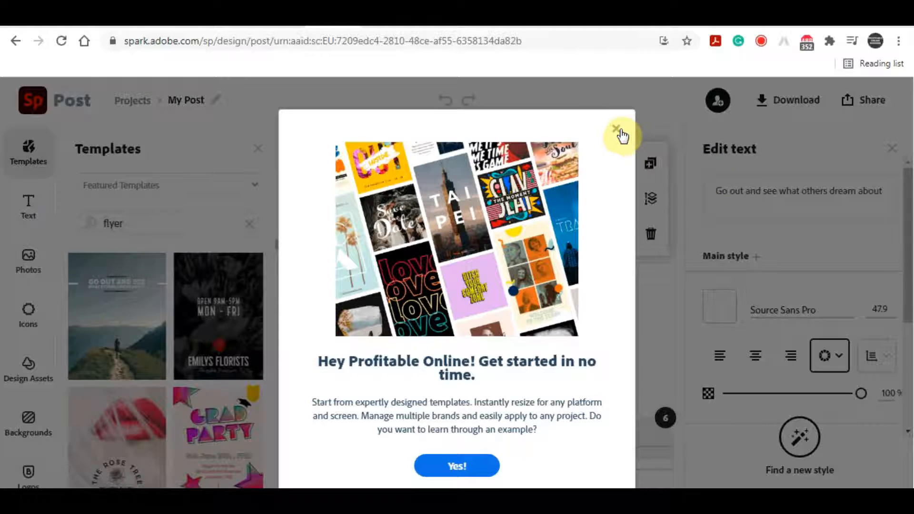
# Step: Dismiss the welcome popup and change the GO OUT AND SEE headline to SUBSCRIBE
pyautogui.click(619, 129)
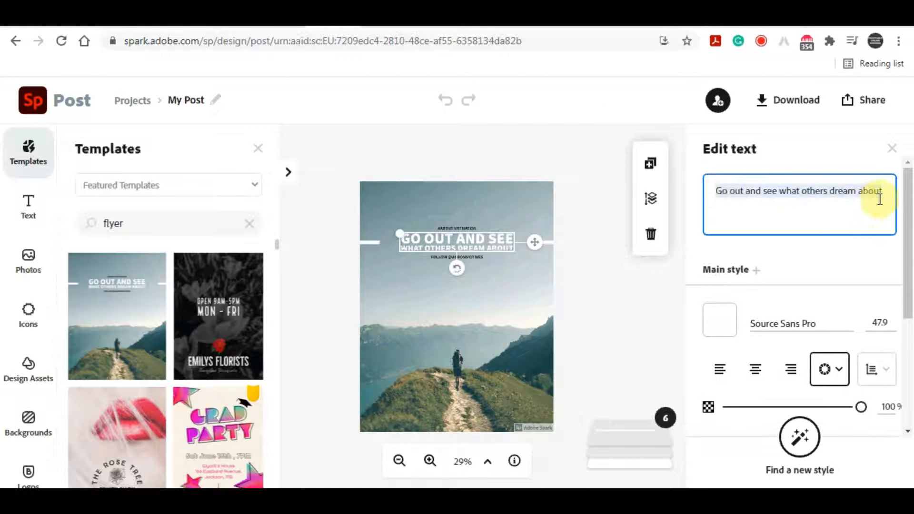
pyautogui.write('s')
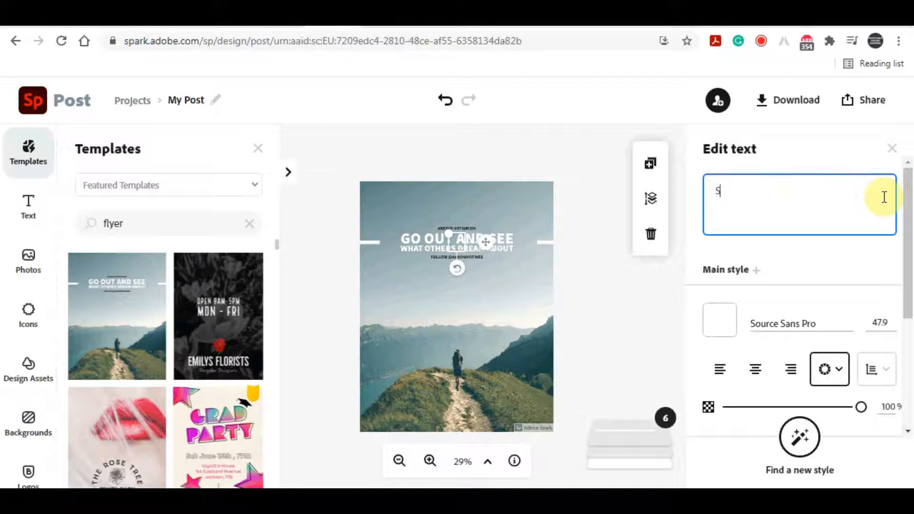
pyautogui.write('SUBSCRIBE')
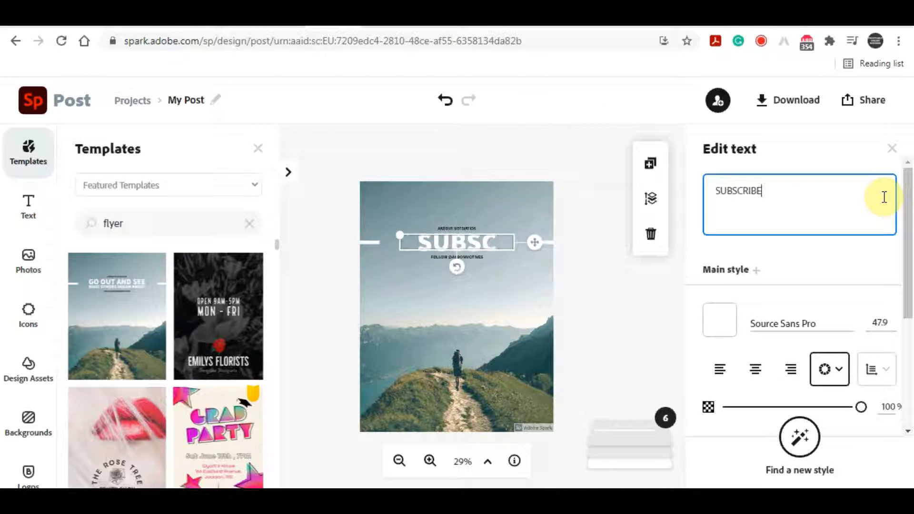
pyautogui.click(597, 372)
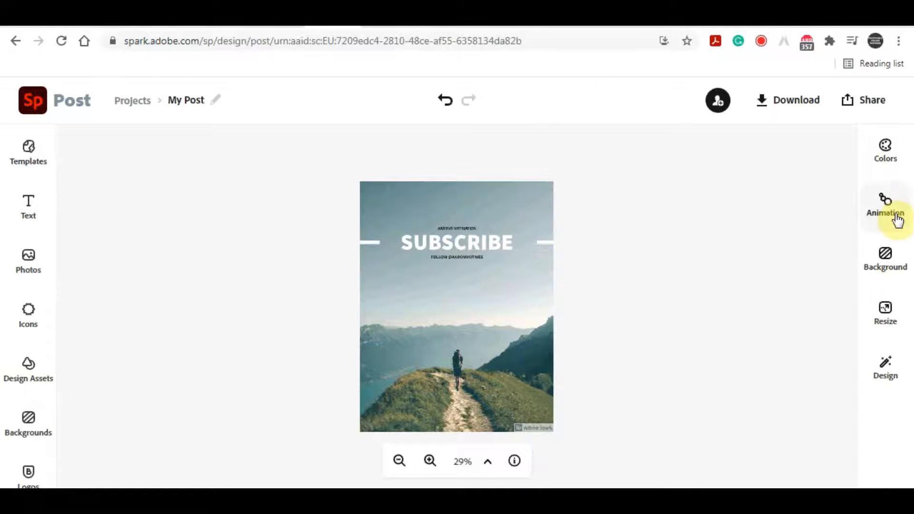
# Step: Review the colour palette, background, size preset and design variation panels
pyautogui.click(884, 150)
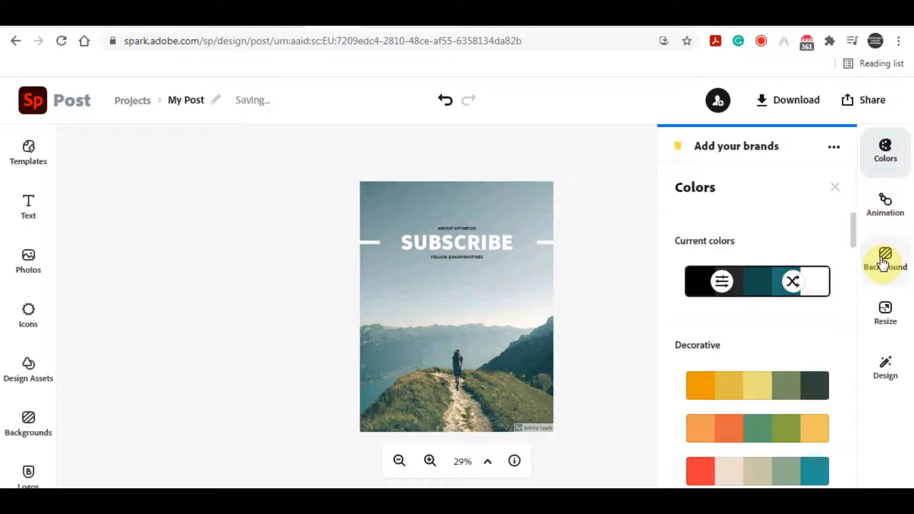
pyautogui.click(884, 259)
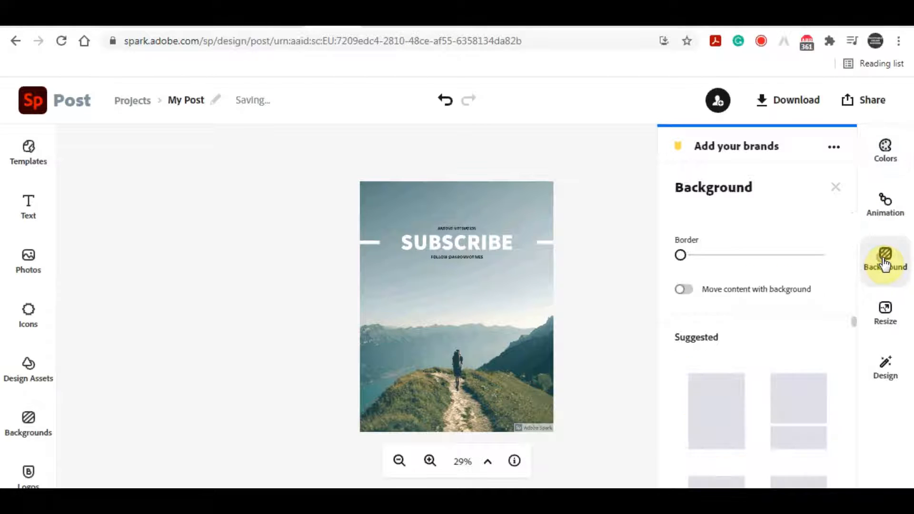
pyautogui.click(884, 312)
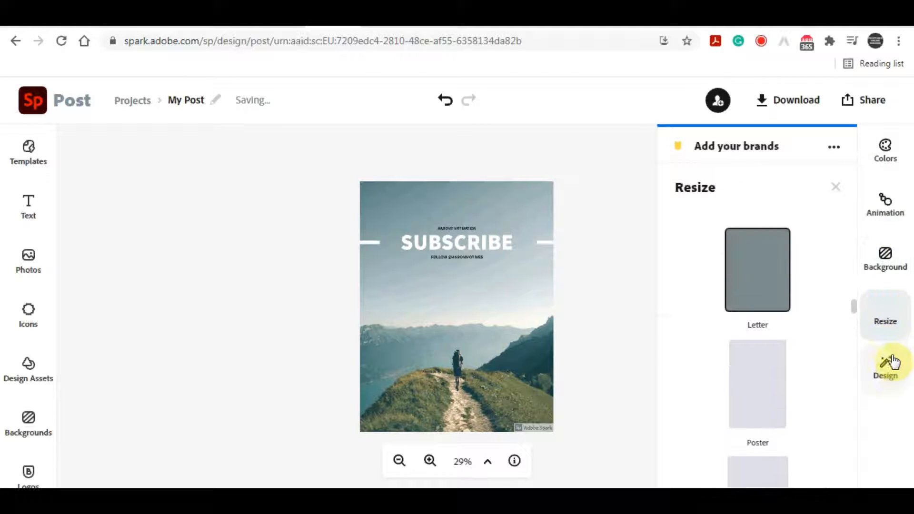
pyautogui.click(885, 364)
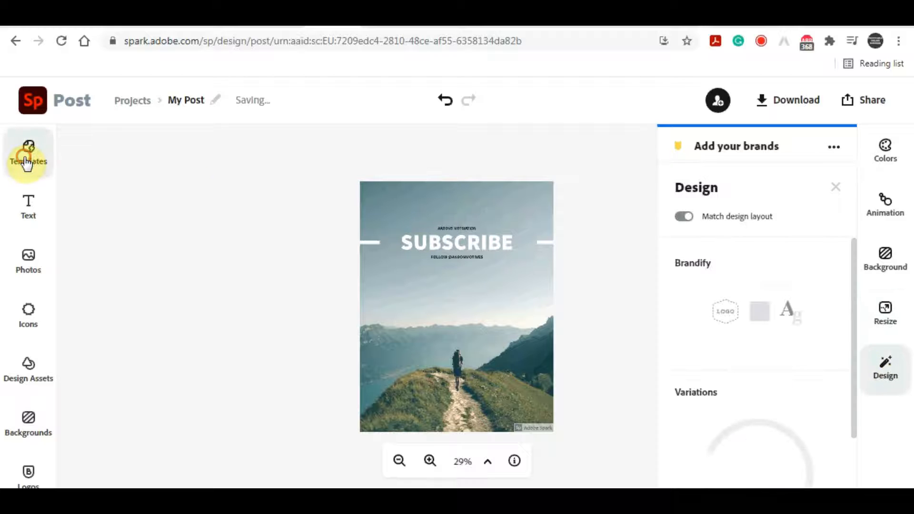
# Step: Browse templates, text styles, background images and stock photos in the left sidebar
pyautogui.click(28, 153)
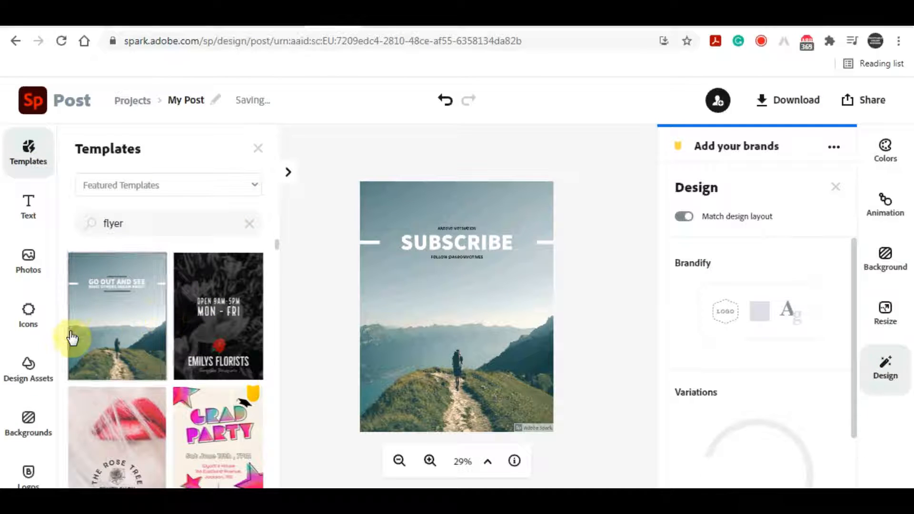
pyautogui.click(29, 207)
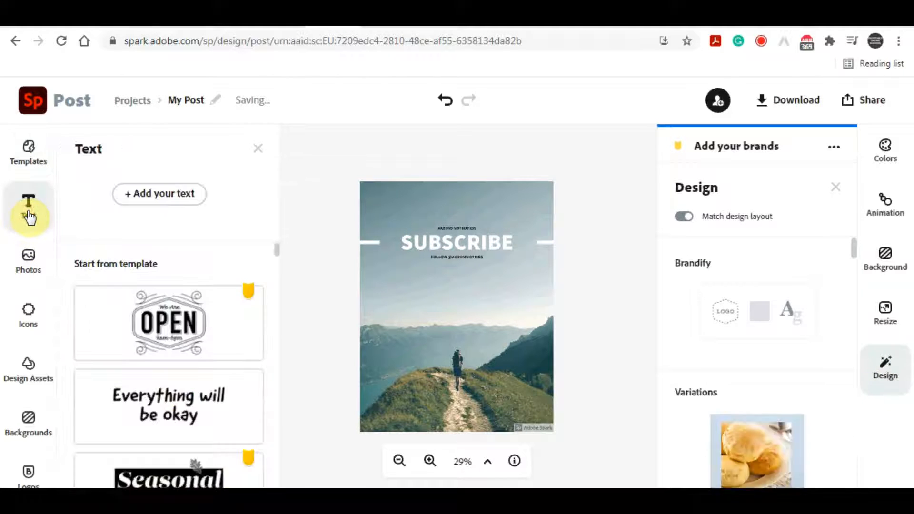
pyautogui.click(28, 260)
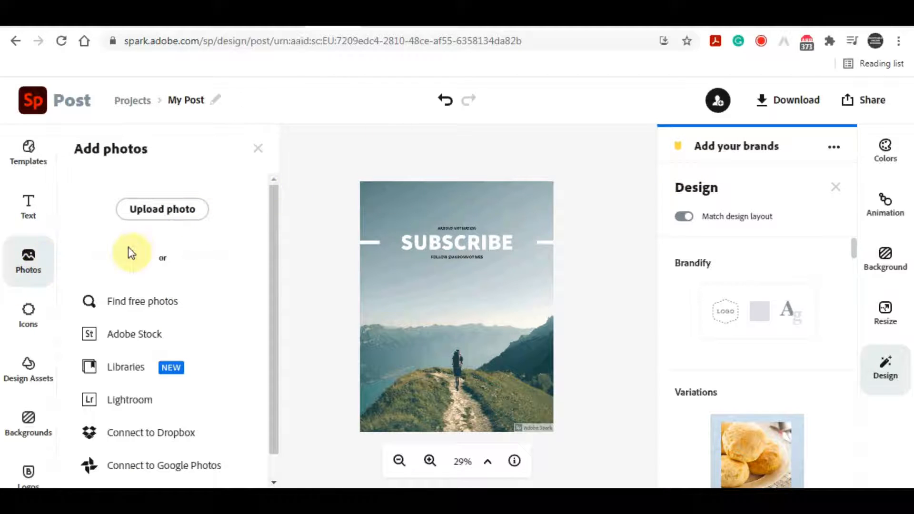
pyautogui.moveTo(53, 285)
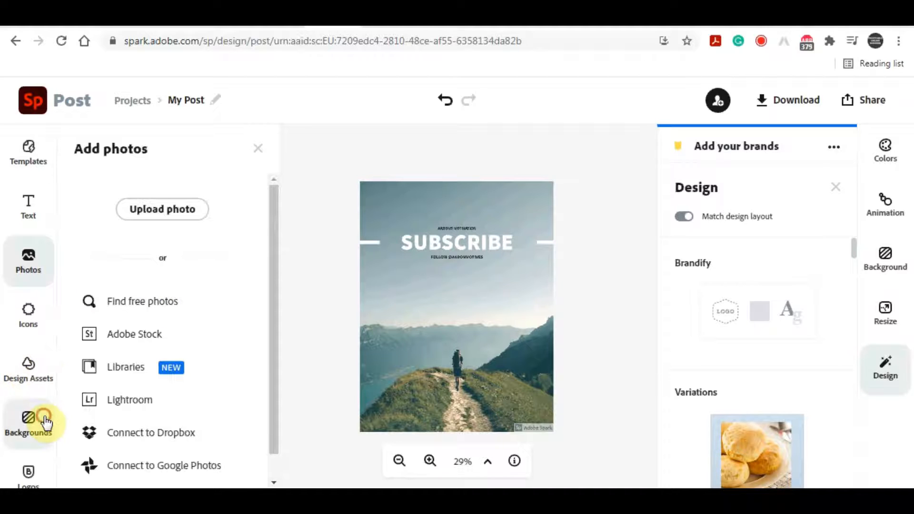
pyautogui.click(28, 423)
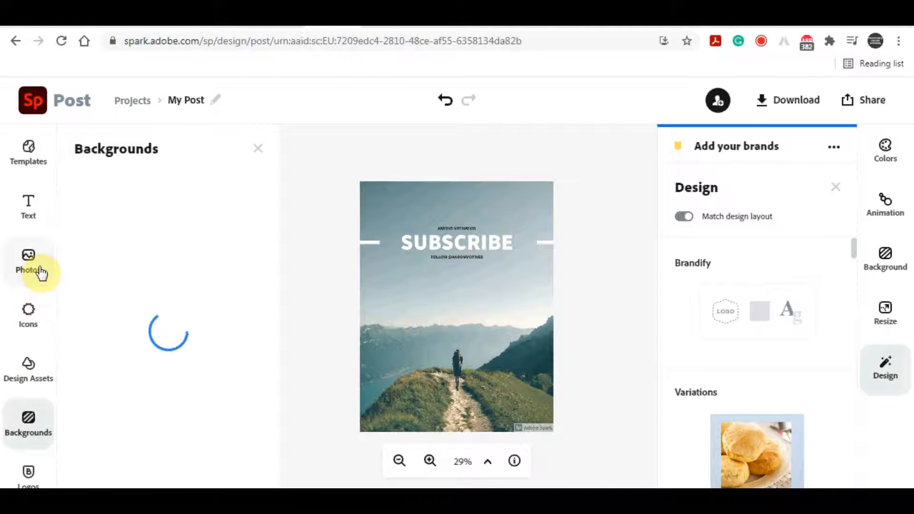
pyautogui.click(28, 262)
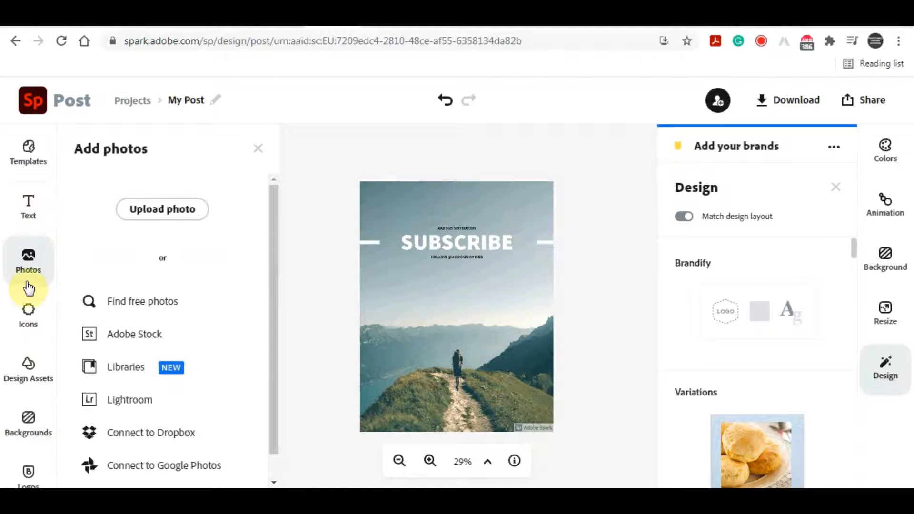
pyautogui.moveTo(23, 396)
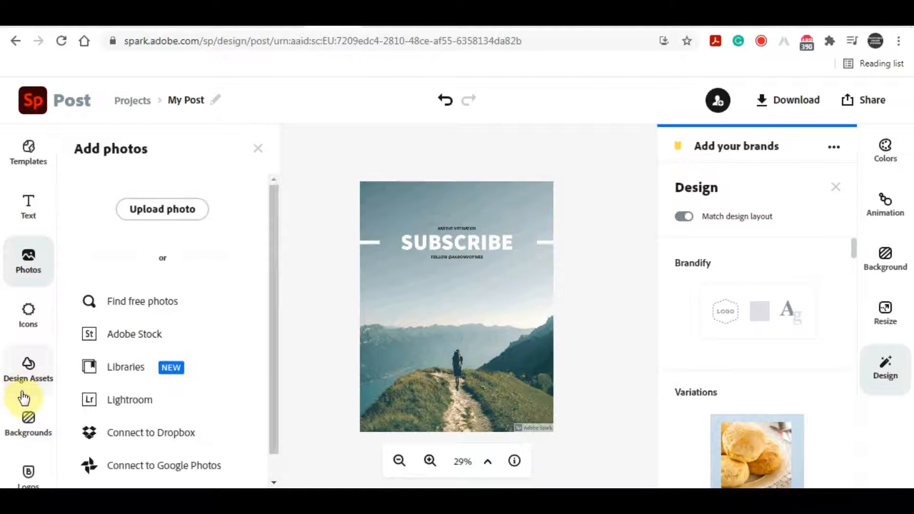
pyautogui.click(28, 420)
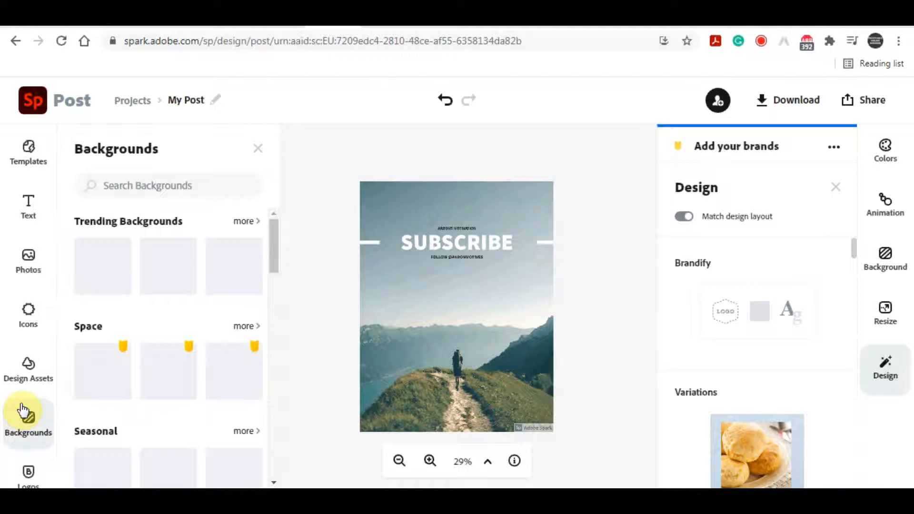
pyautogui.scroll(-3)
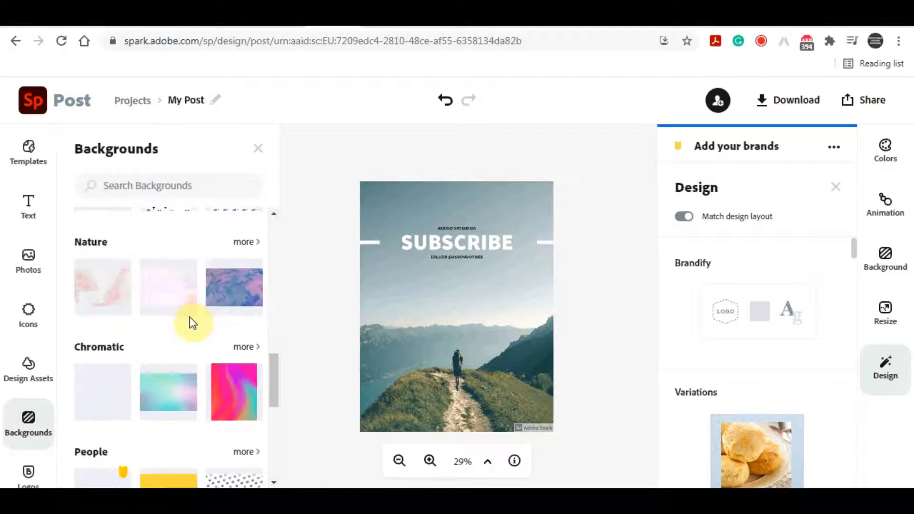
pyautogui.scroll(-3)
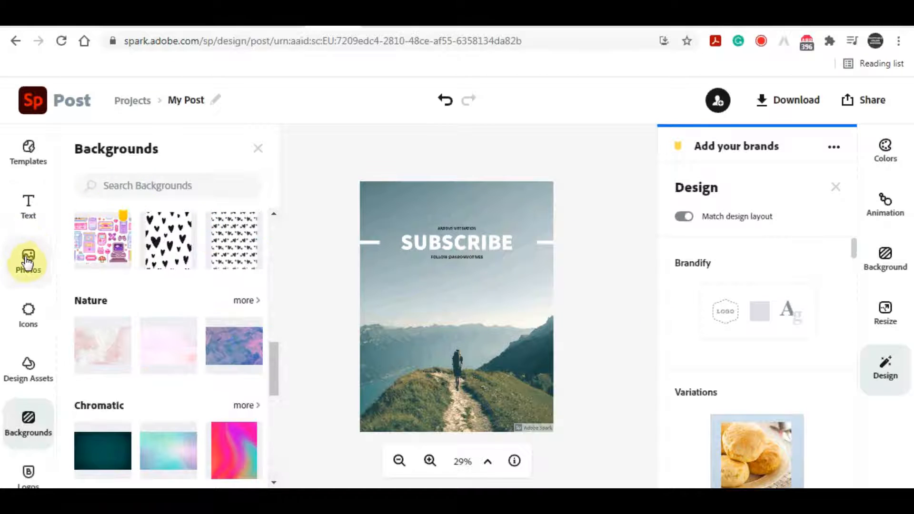
pyautogui.click(28, 261)
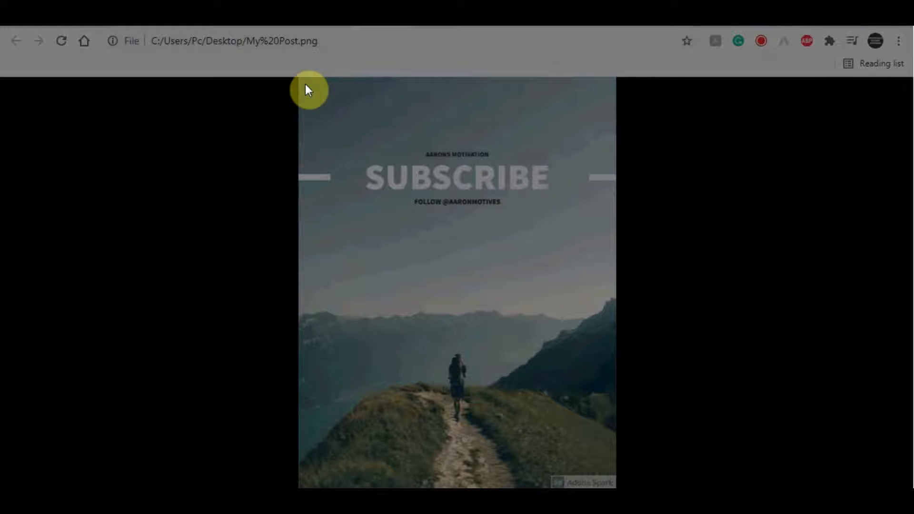
pyautogui.moveTo(303, 84)
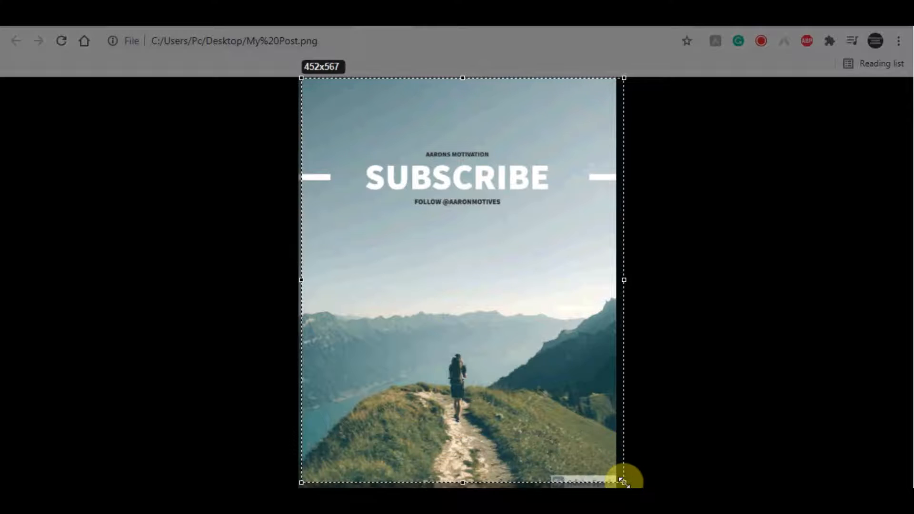
# Step: Capture the flyer image with Lightshot and save it as Screenshot_2 PNG on the Desktop
pyautogui.moveTo(624, 482); pyautogui.dragTo(614, 475)
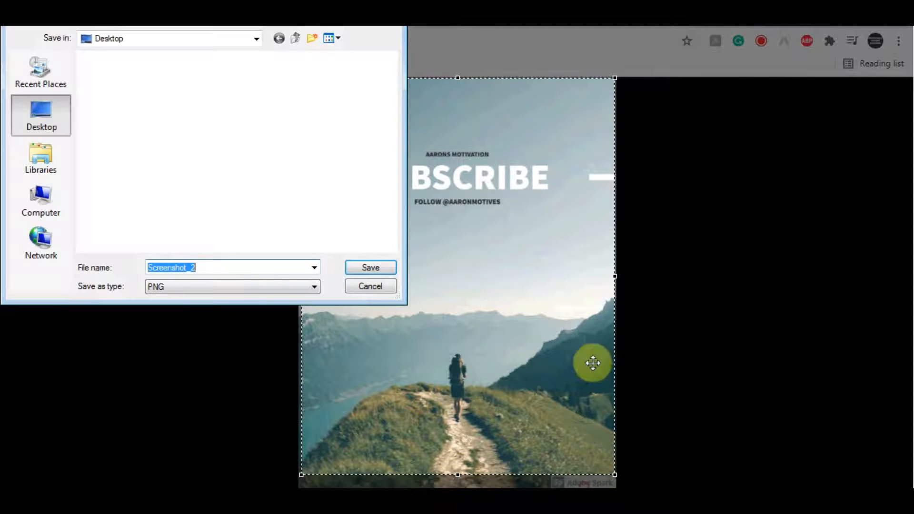
pyautogui.click(370, 267)
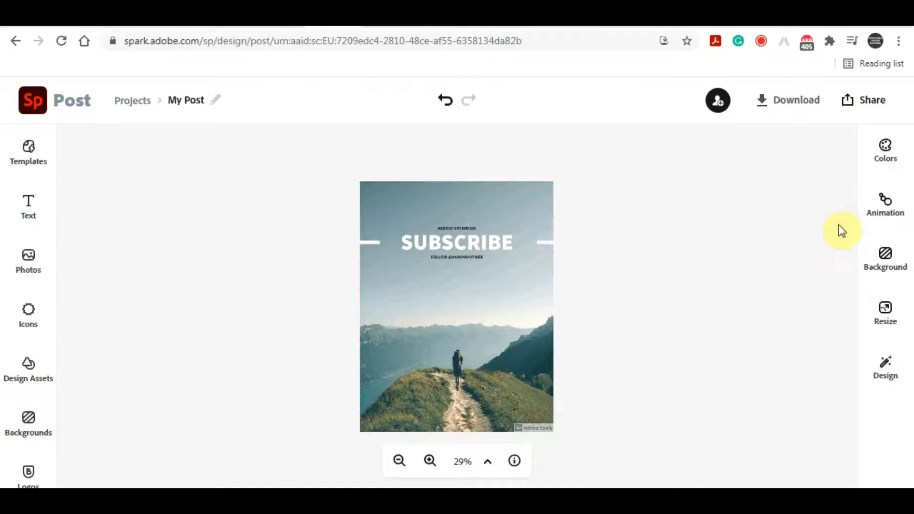
# Step: Open the flyer template collection and scroll through its thumbnails
pyautogui.click(28, 153)
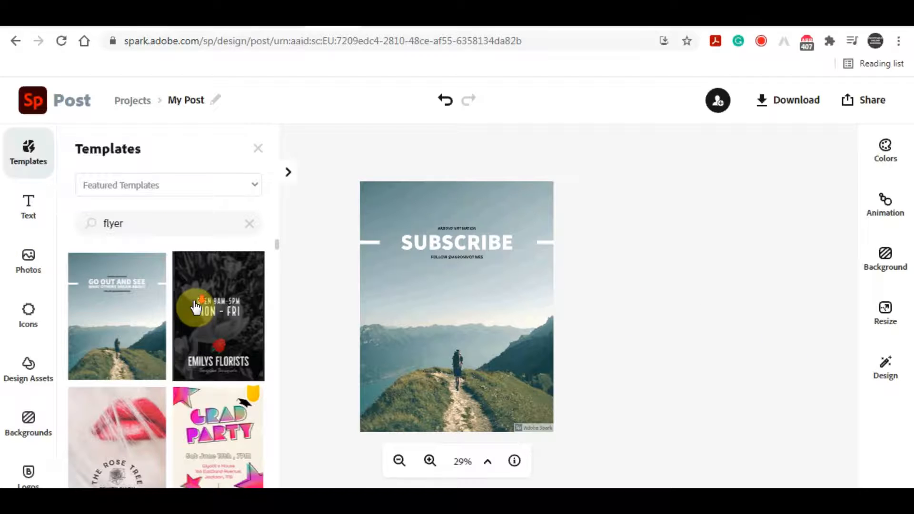
pyautogui.moveTo(229, 270)
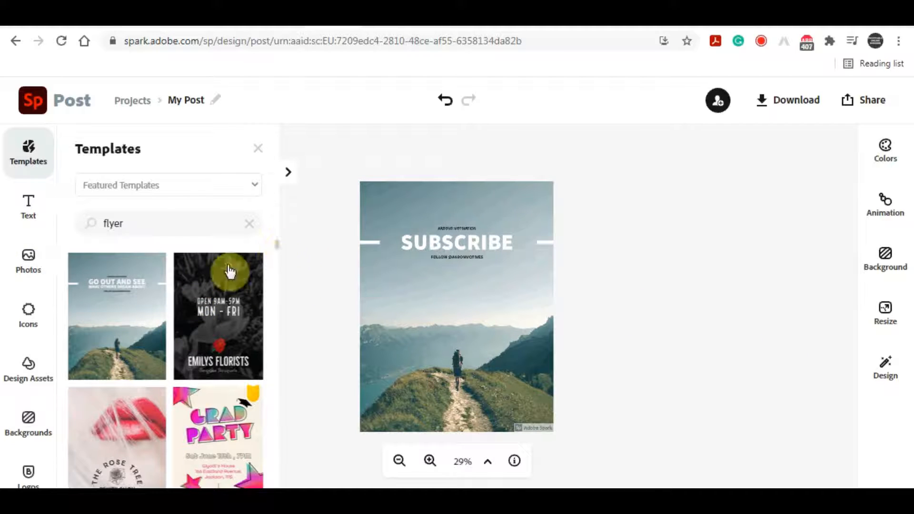
pyautogui.scroll(-3)
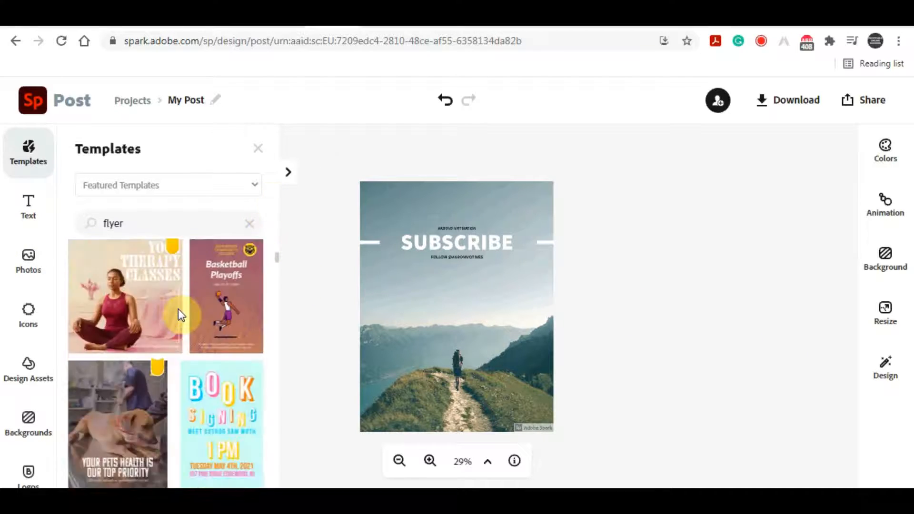
pyautogui.scroll(-3)
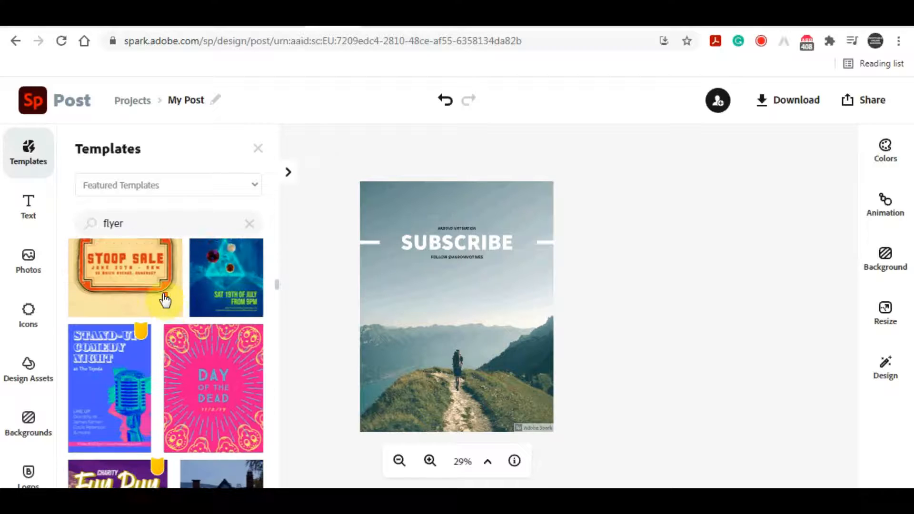
pyautogui.scroll(-3)
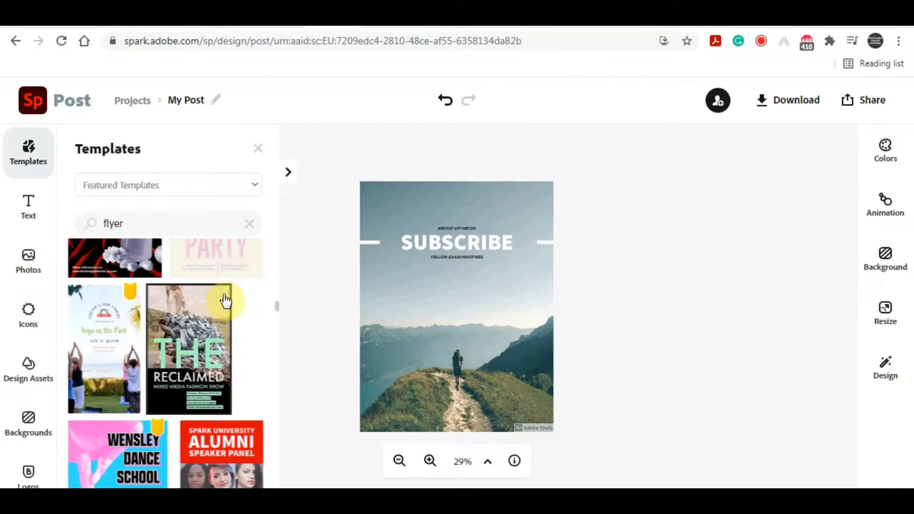
pyautogui.scroll(-3)
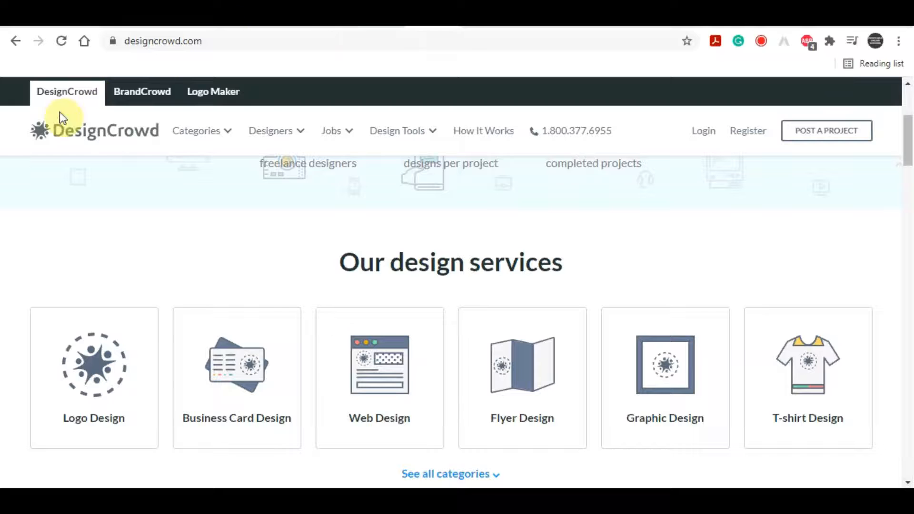
pyautogui.moveTo(246, 244)
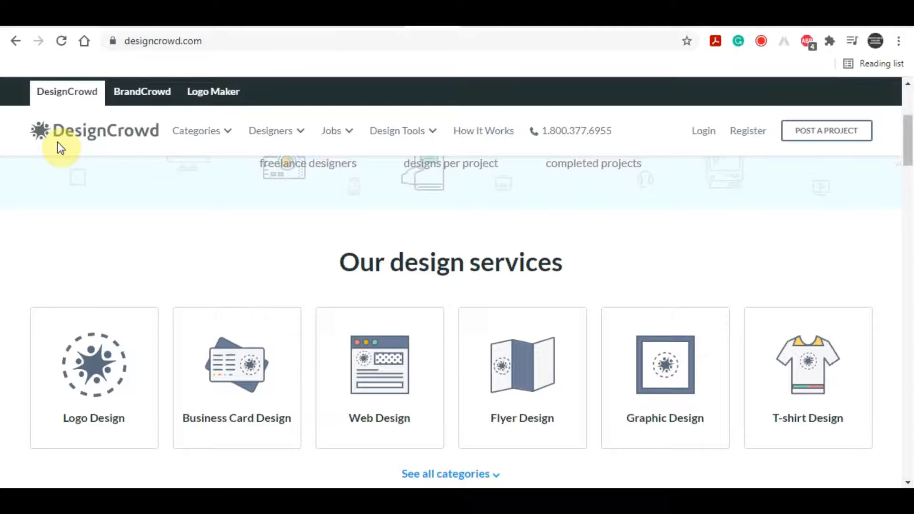
pyautogui.moveTo(73, 146)
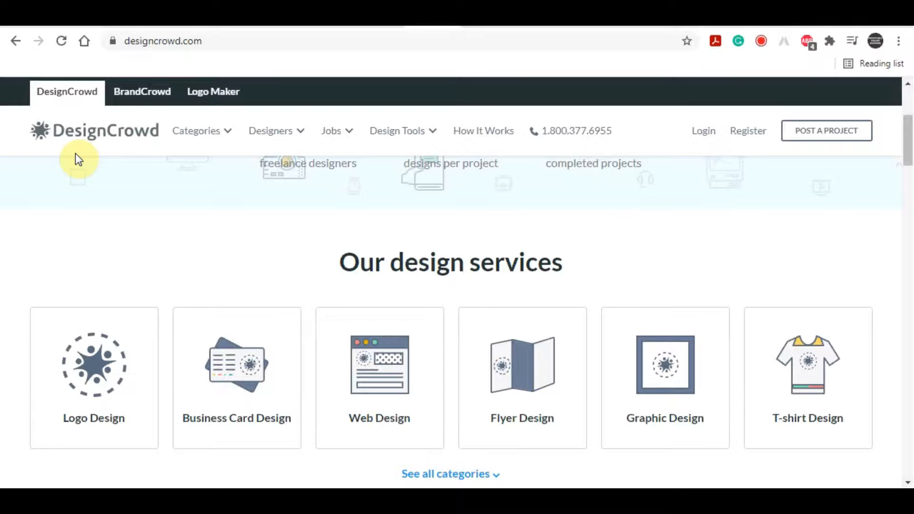
# Step: Open the Designers menu and view the top graphic designers list
pyautogui.click(271, 131)
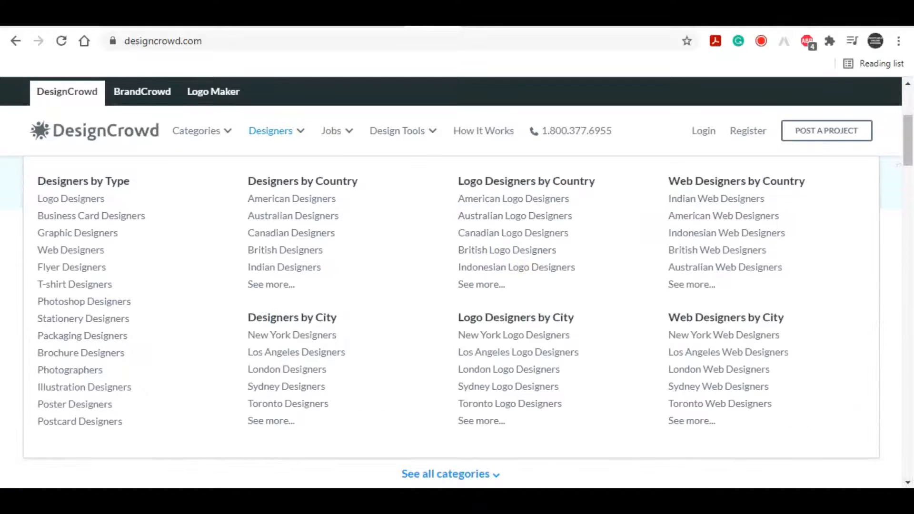
pyautogui.click(195, 131)
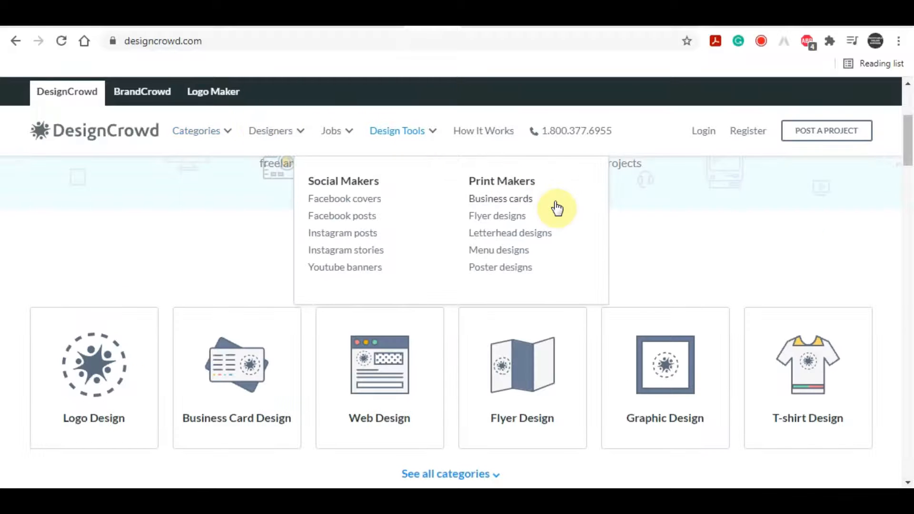
pyautogui.moveTo(724, 255)
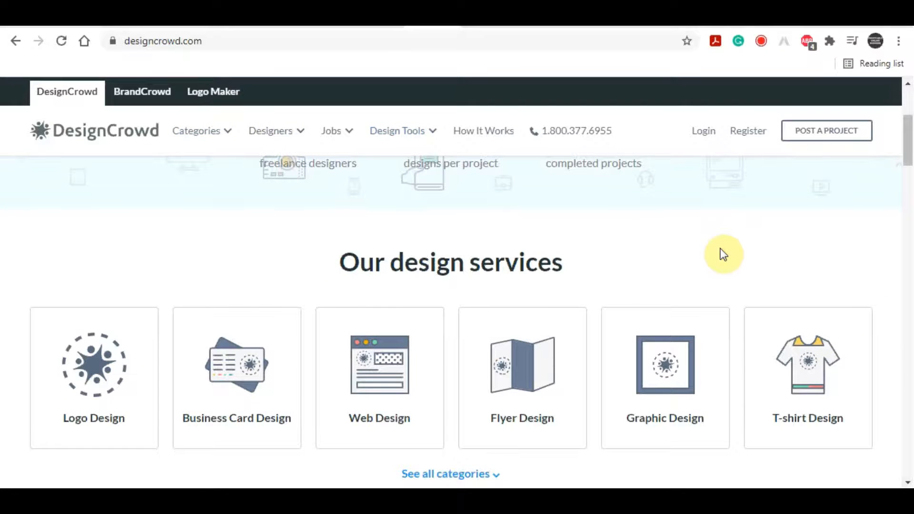
pyautogui.moveTo(312, 131)
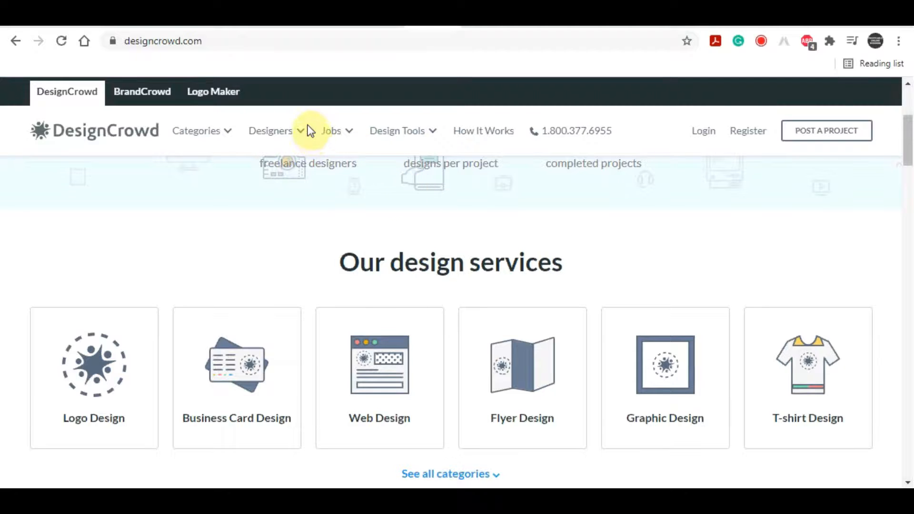
pyautogui.click(271, 130)
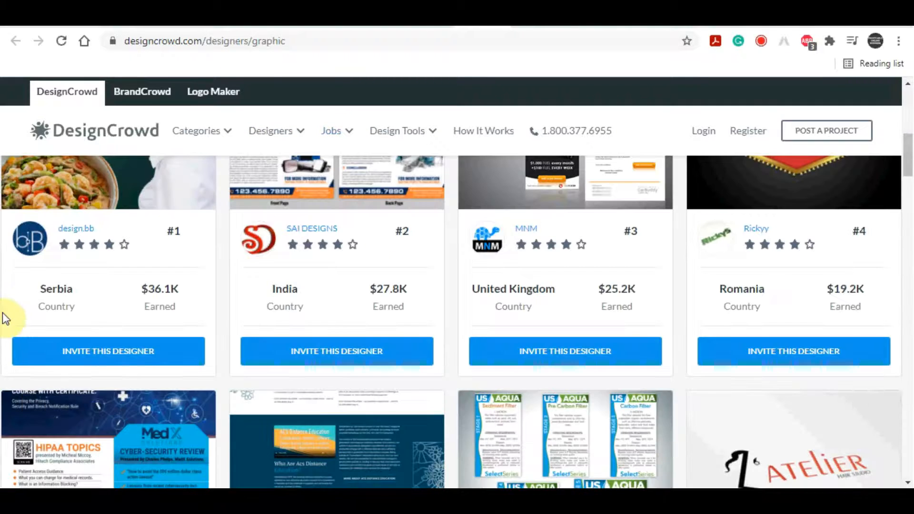
pyautogui.moveTo(800, 315)
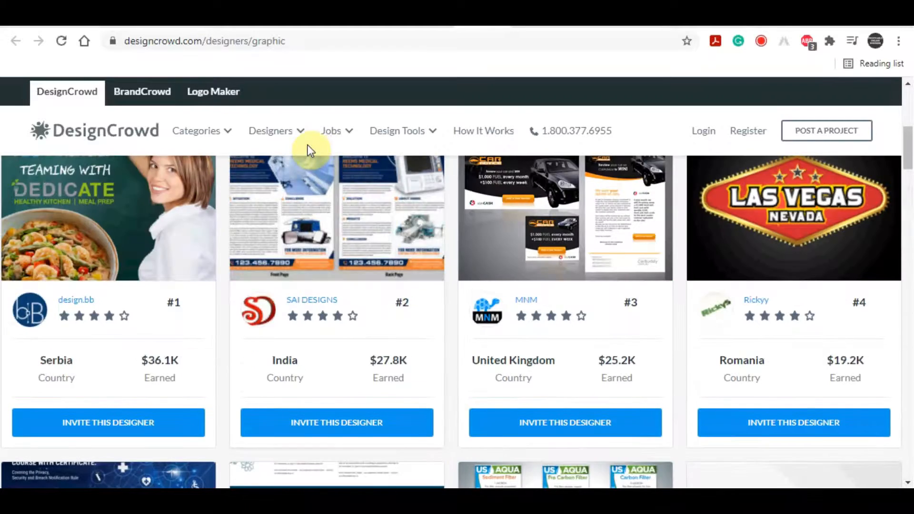
# Step: Switch to the top logo designers, scroll their cards, and open the jobs menu
pyautogui.click(271, 130)
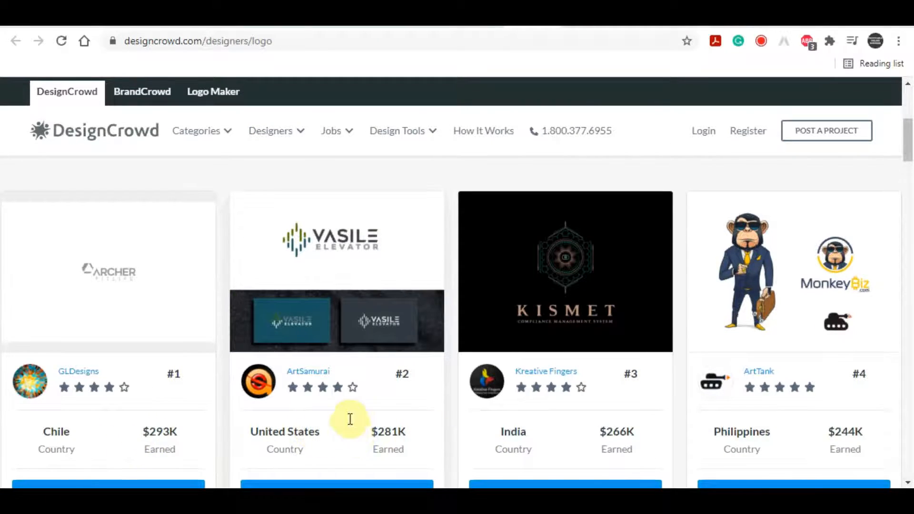
pyautogui.scroll(-3)
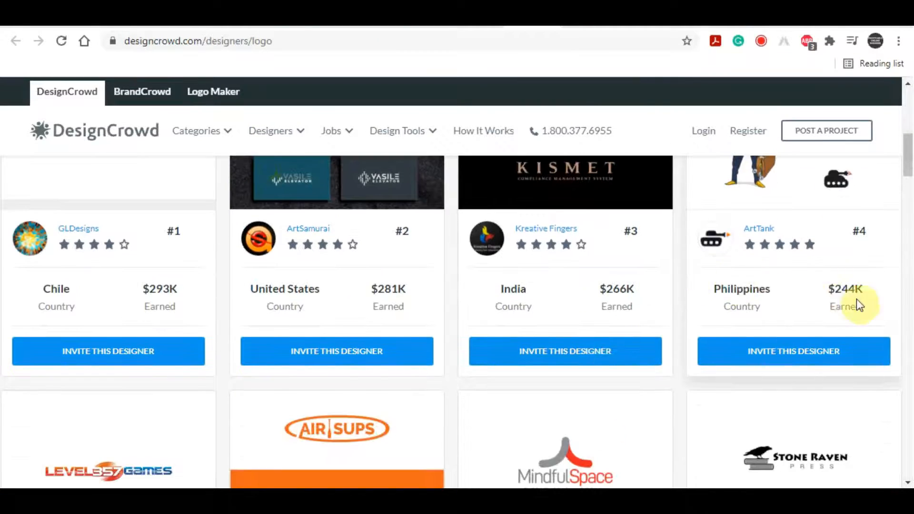
pyautogui.scroll(-3)
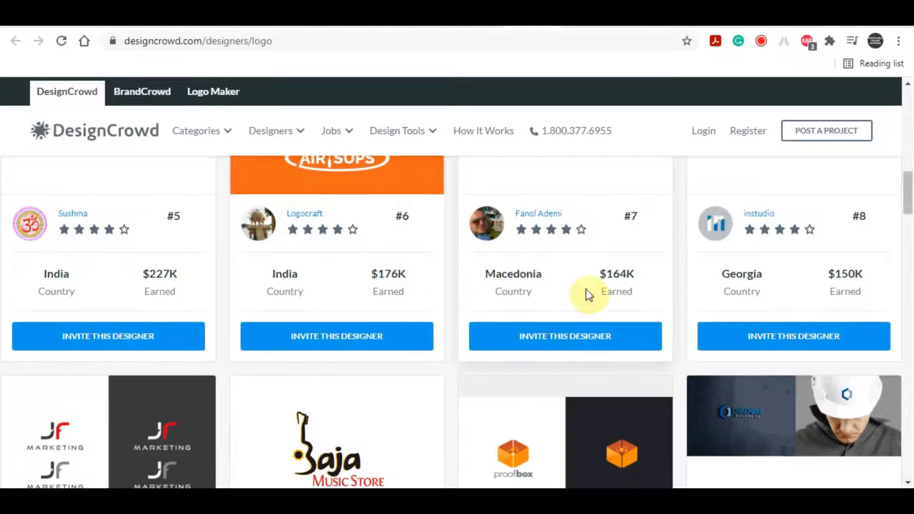
pyautogui.scroll(-3)
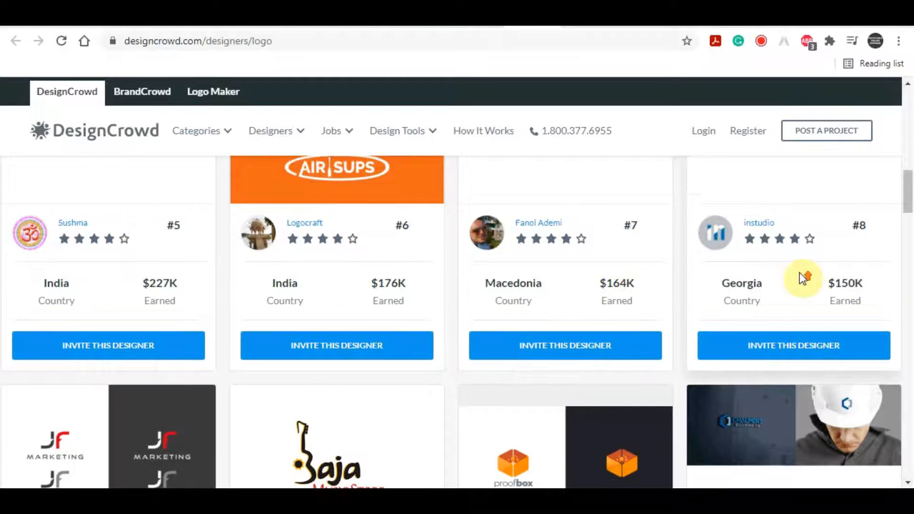
pyautogui.scroll(3)
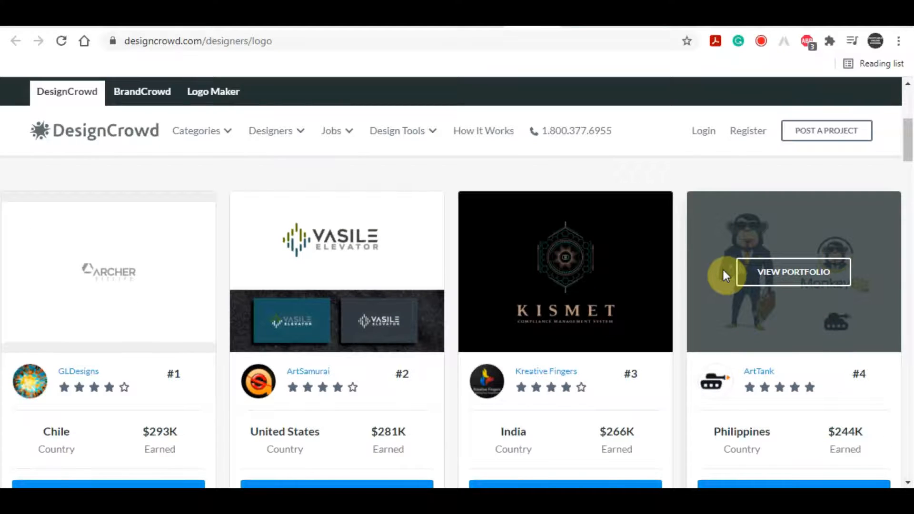
pyautogui.click(332, 131)
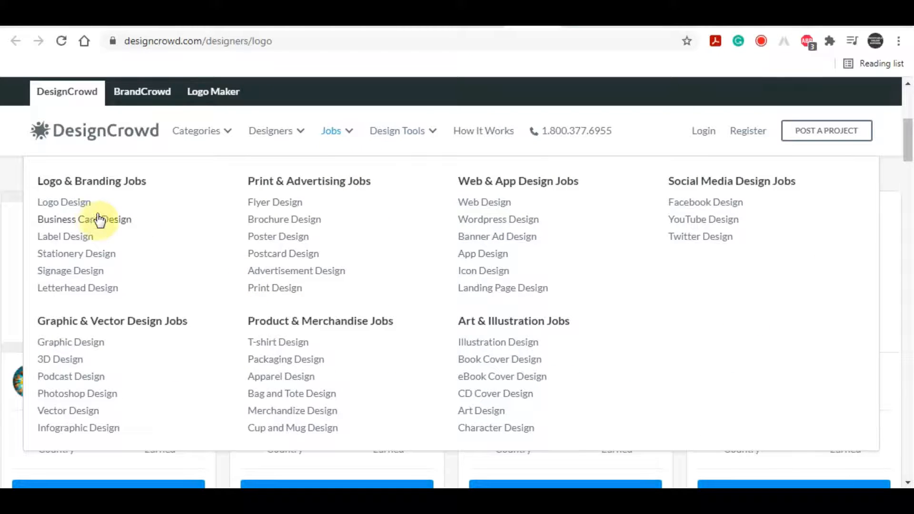
pyautogui.moveTo(238, 236)
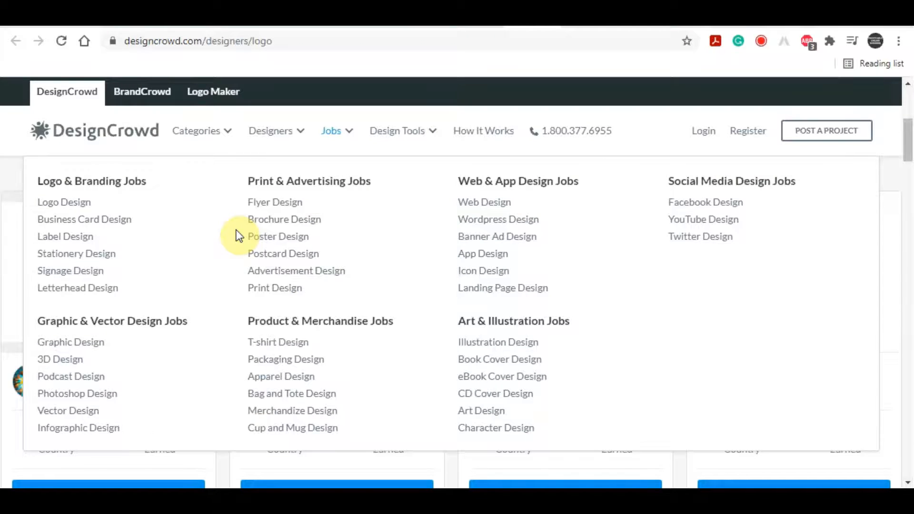
pyautogui.moveTo(122, 227)
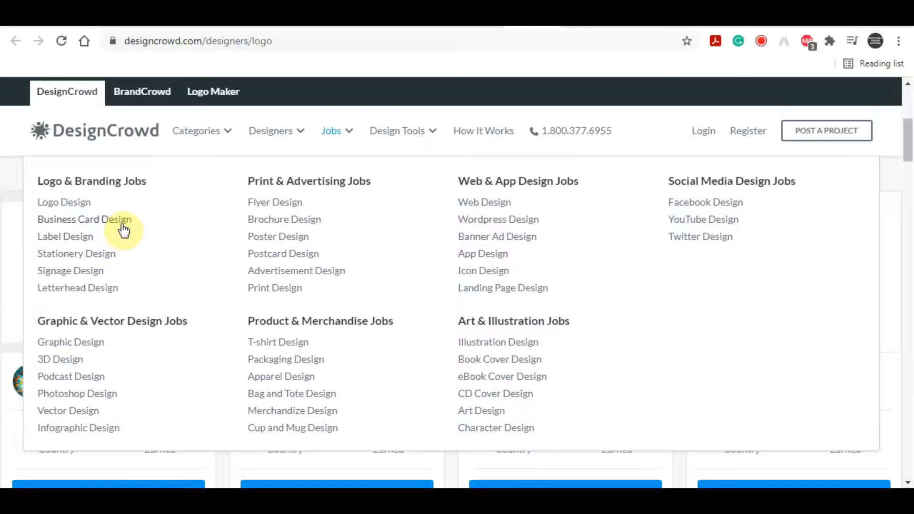
pyautogui.moveTo(424, 214)
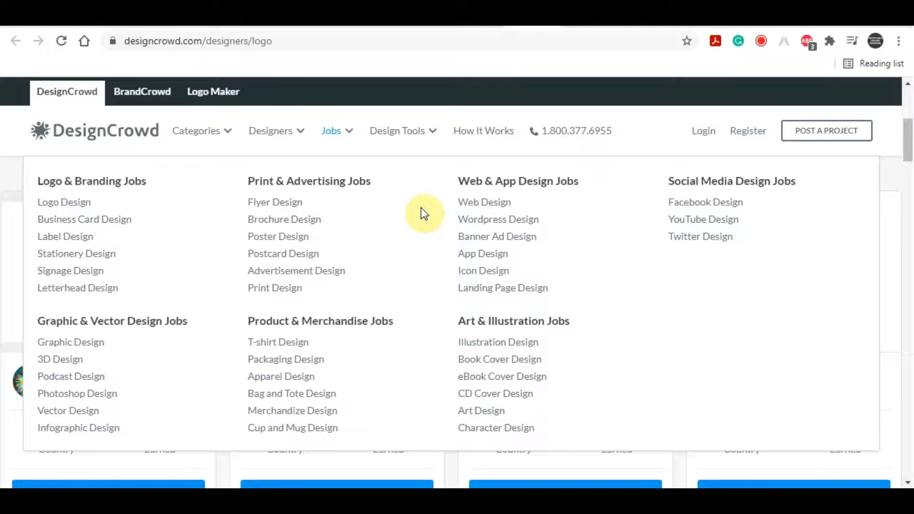
pyautogui.moveTo(667, 239)
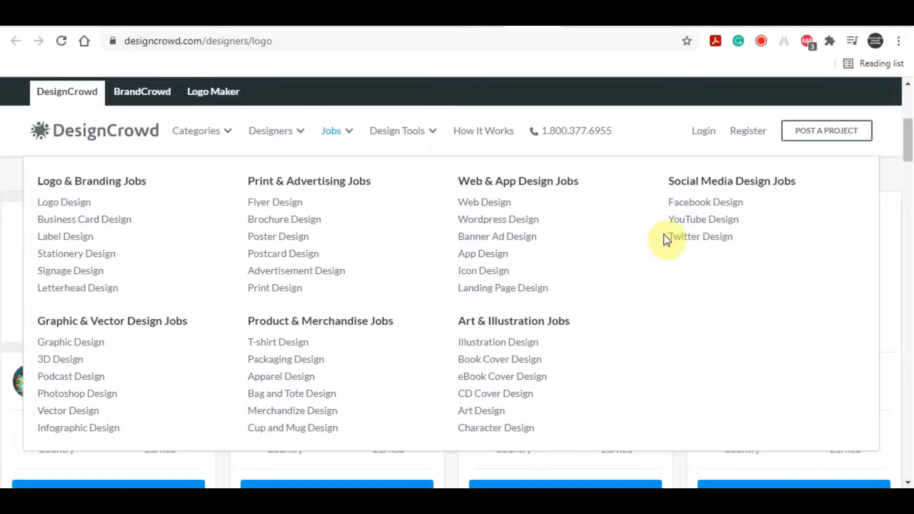
pyautogui.moveTo(425, 181)
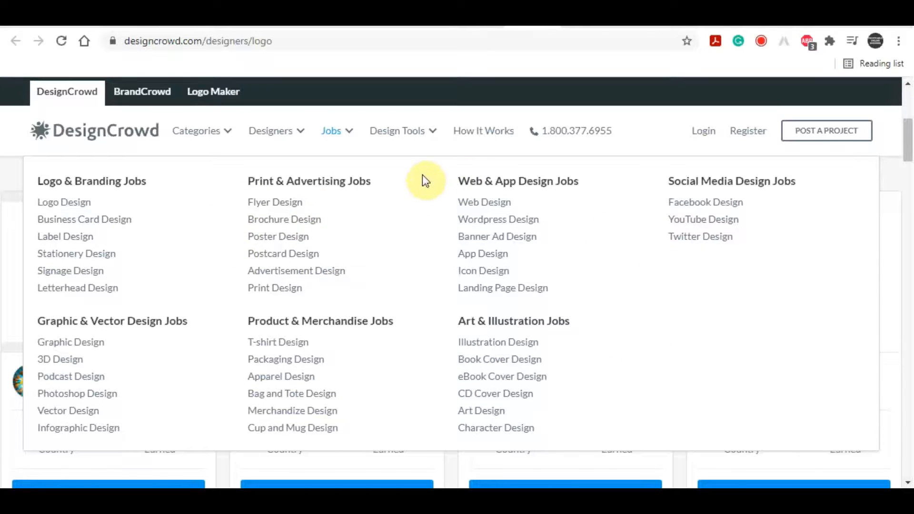
pyautogui.moveTo(330, 49)
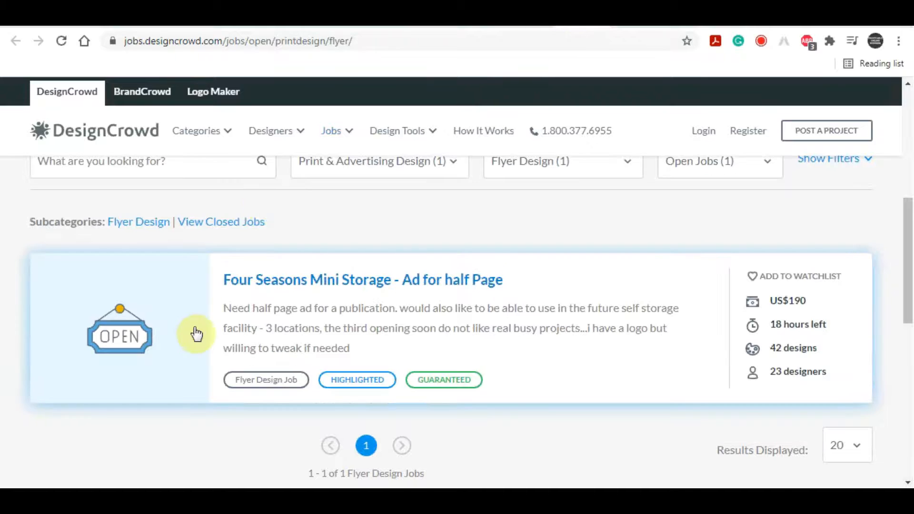
pyautogui.moveTo(472, 300)
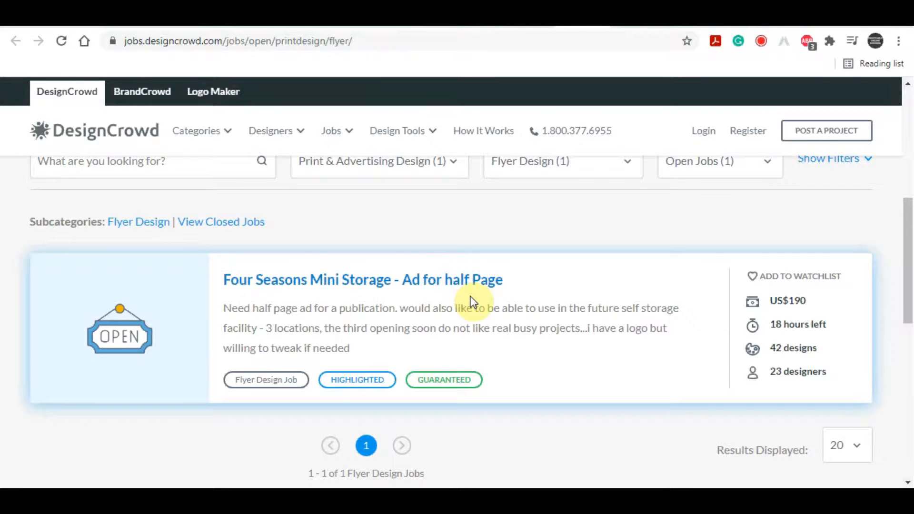
# Step: Open the Four Seasons Mini Storage job brief and scroll to its US$150 prize details
pyautogui.click(362, 280)
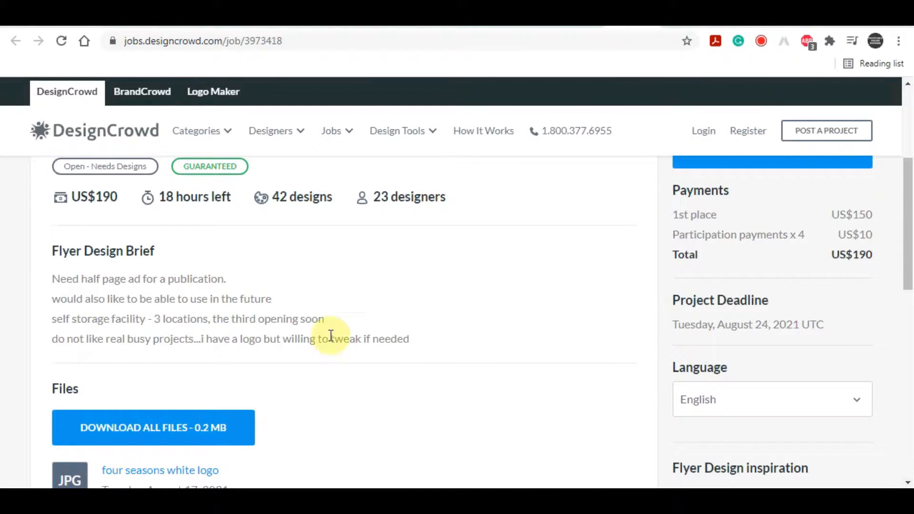
pyautogui.moveTo(705, 234)
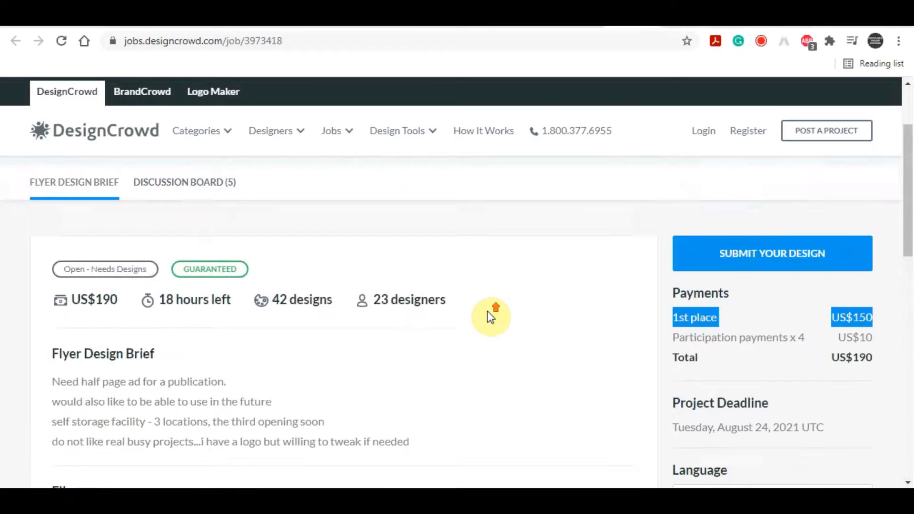
pyautogui.scroll(-3)
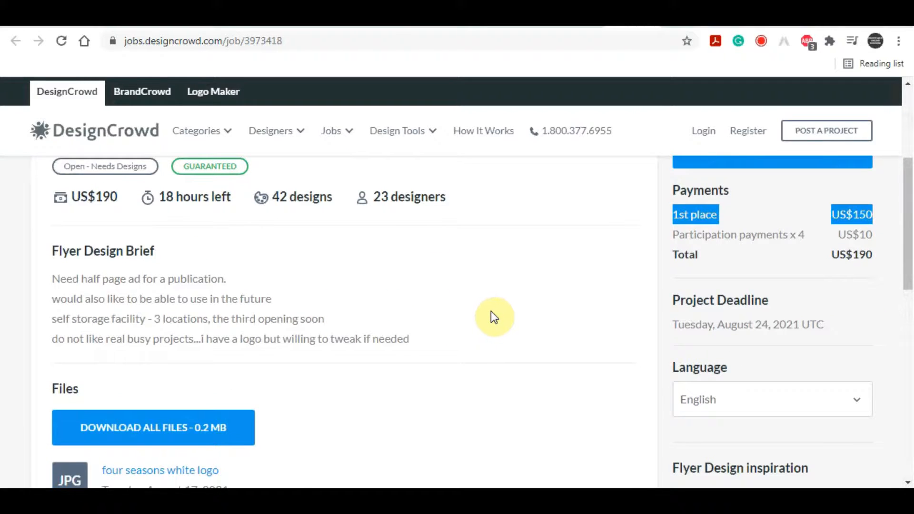
pyautogui.moveTo(589, 281)
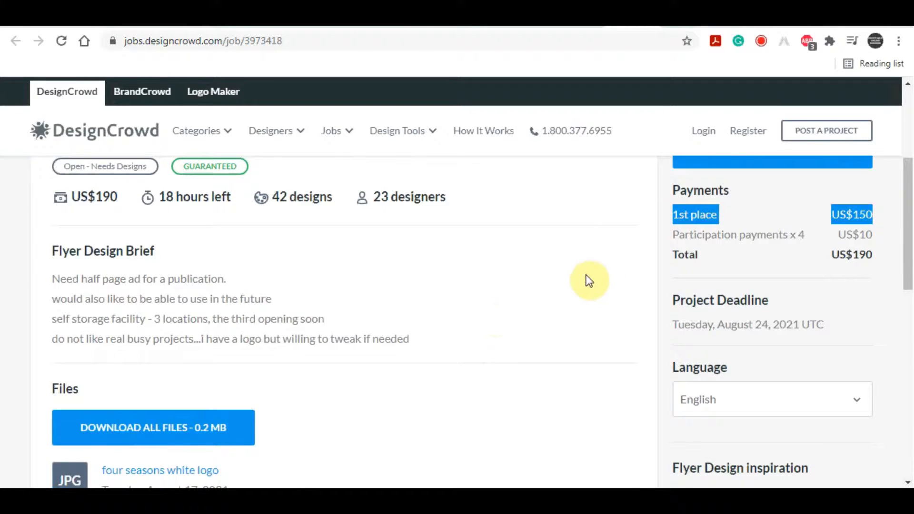
pyautogui.moveTo(595, 185)
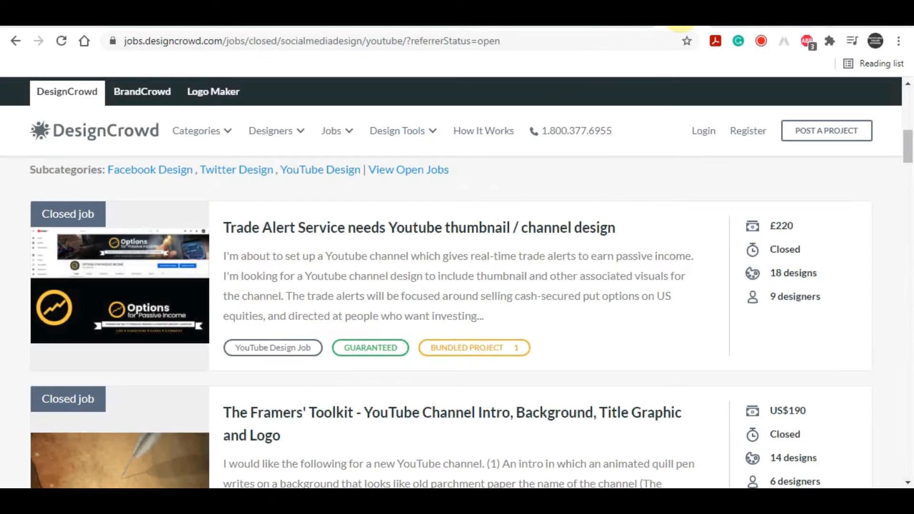
pyautogui.moveTo(679, 202)
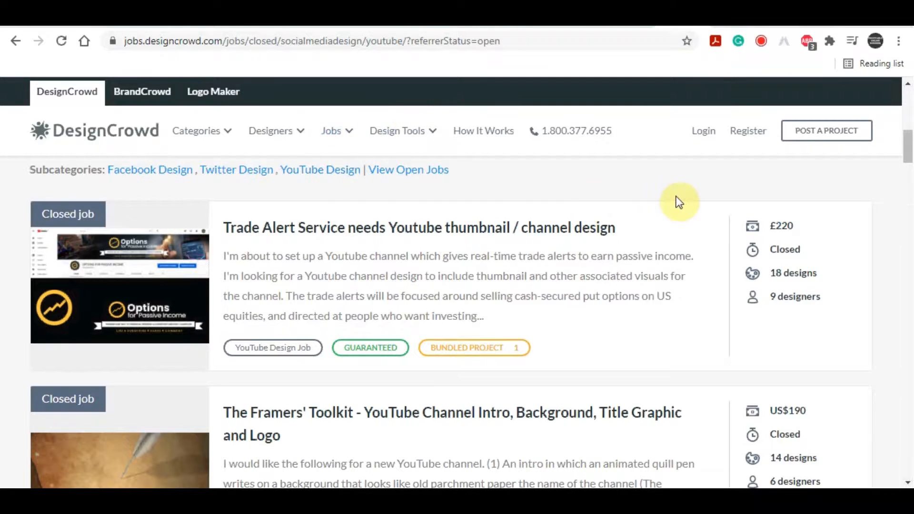
# Step: Scroll the closed YouTube design job listings and return from the Register page
pyautogui.scroll(-3)
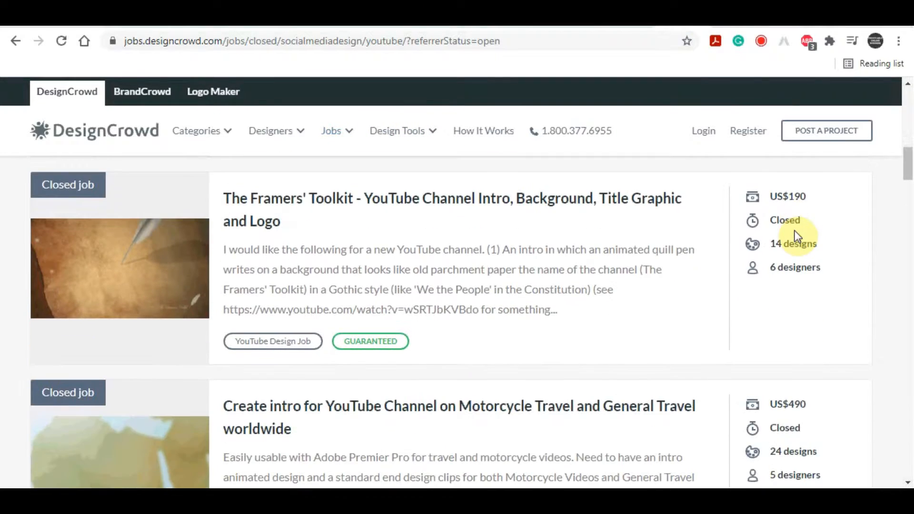
pyautogui.scroll(-3)
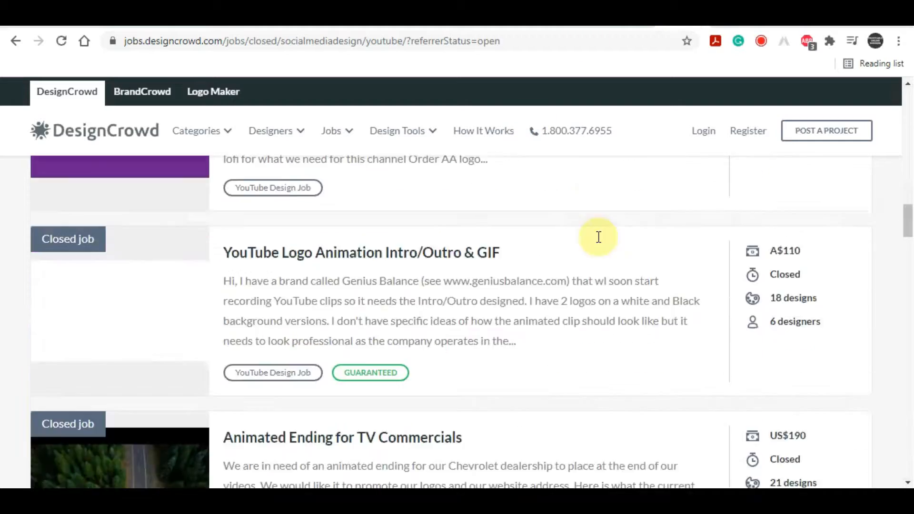
pyautogui.scroll(-3)
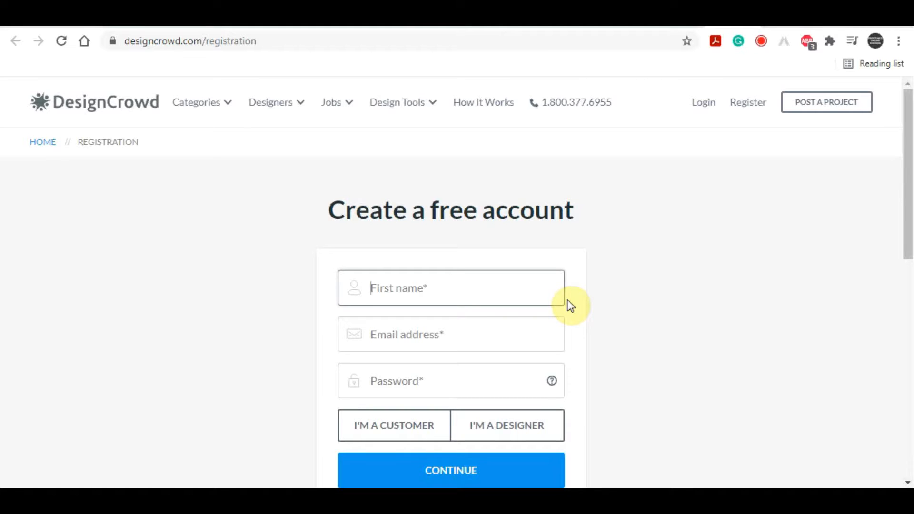
pyautogui.click(506, 426)
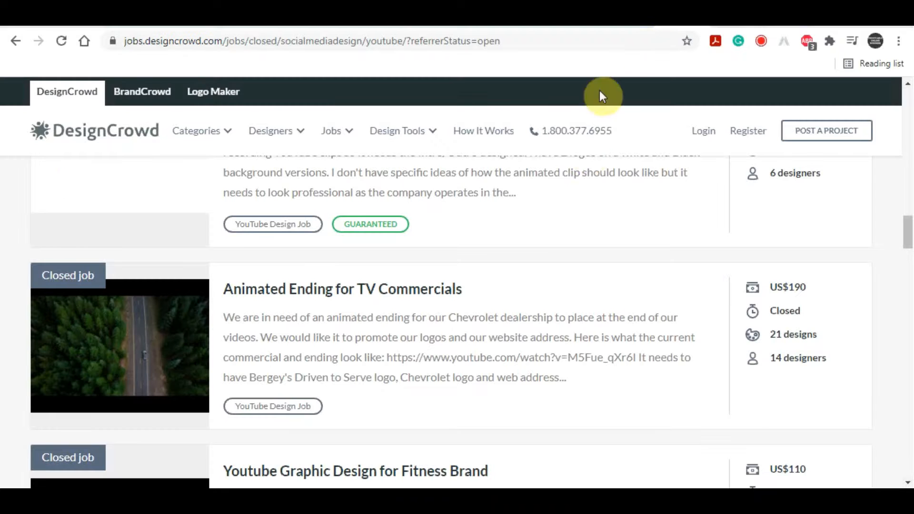
# Step: Scroll past the YouTube listings and switch to the 348 closed Facebook design jobs
pyautogui.scroll(-3)
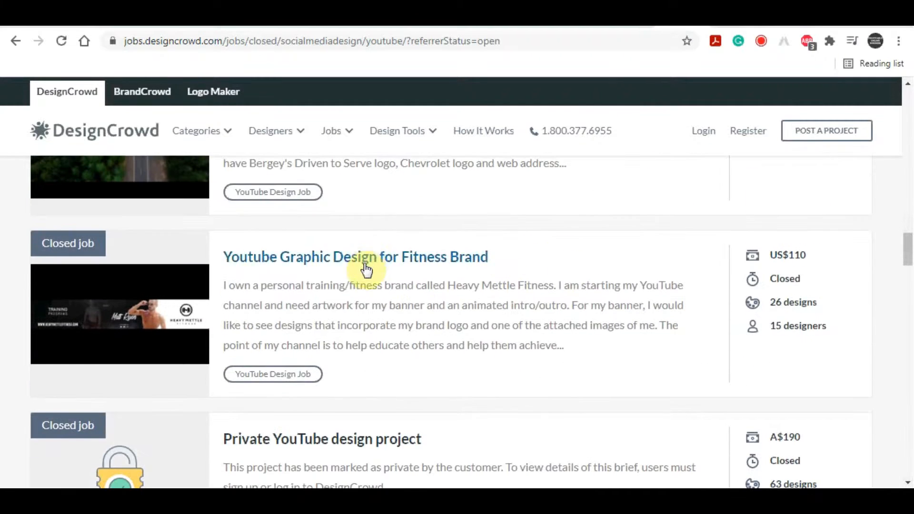
pyautogui.scroll(-3)
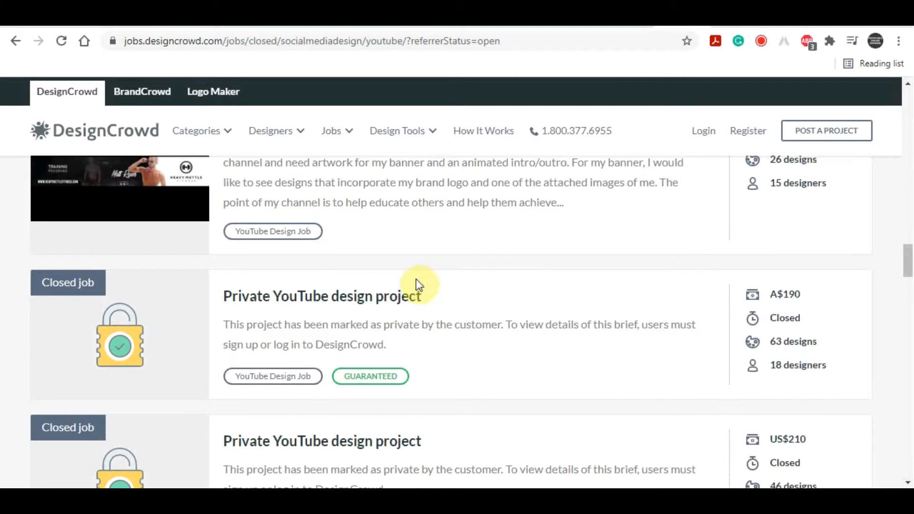
pyautogui.scroll(-3)
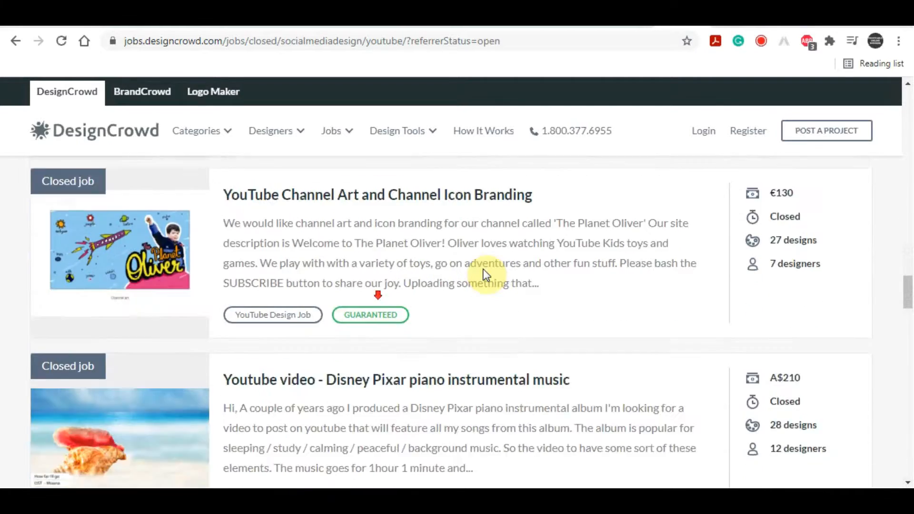
pyautogui.scroll(-3)
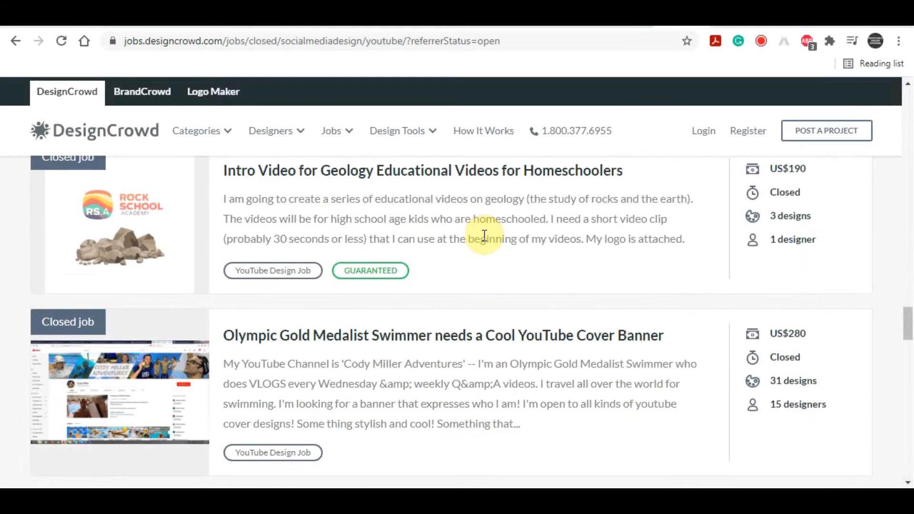
pyautogui.click(331, 131)
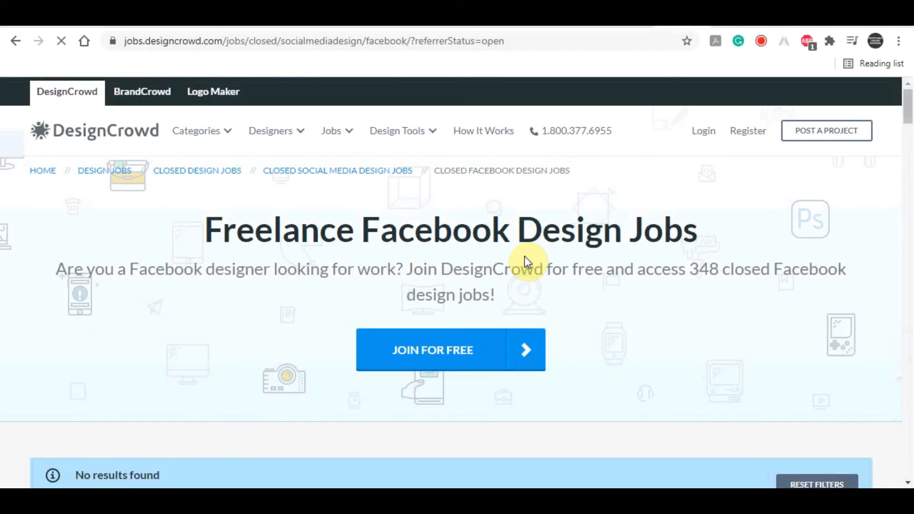
pyautogui.scroll(-3)
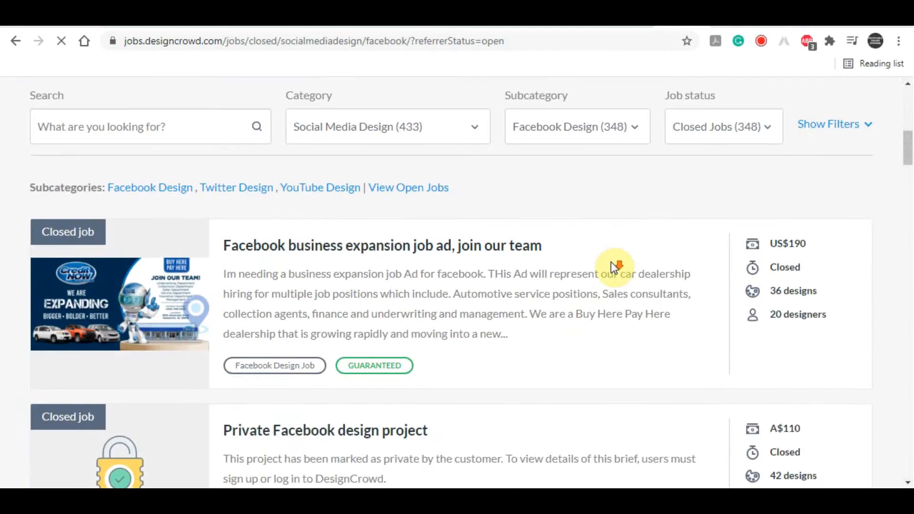
pyautogui.scroll(-3)
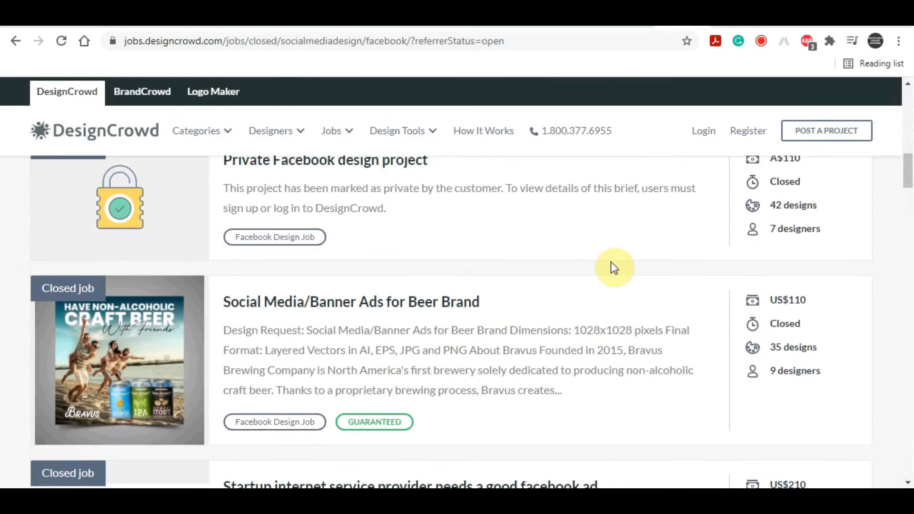
pyautogui.scroll(-3)
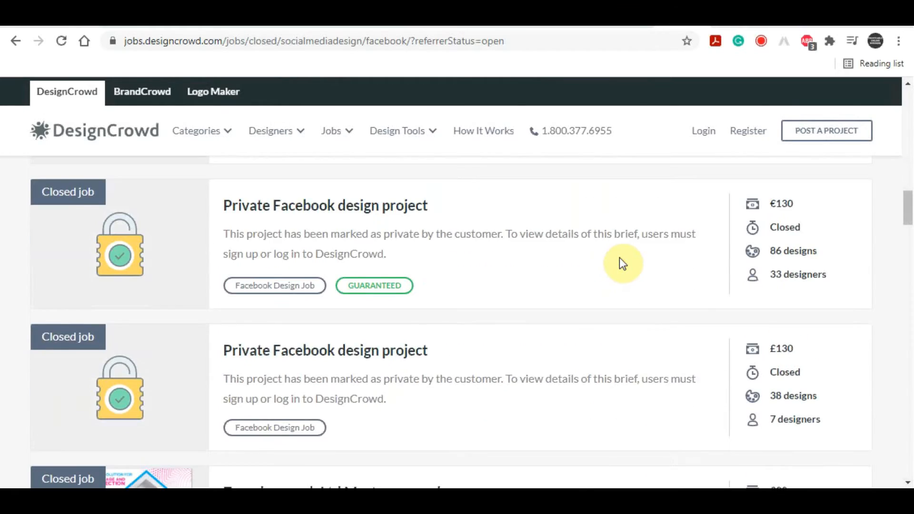
pyautogui.scroll(-3)
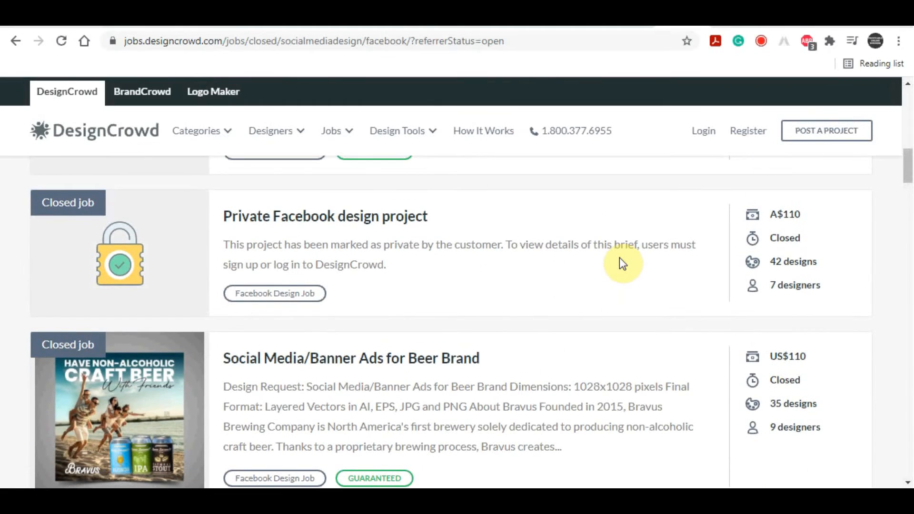
pyautogui.scroll(-3)
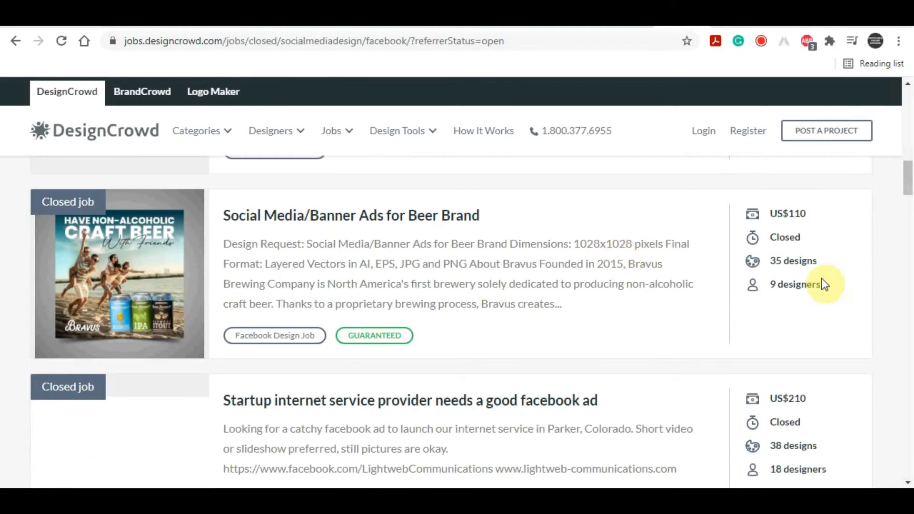
pyautogui.scroll(-3)
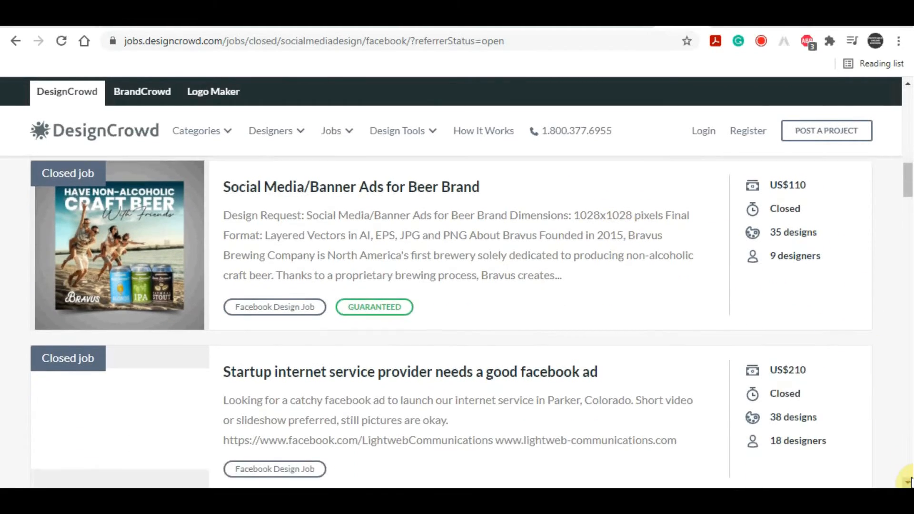